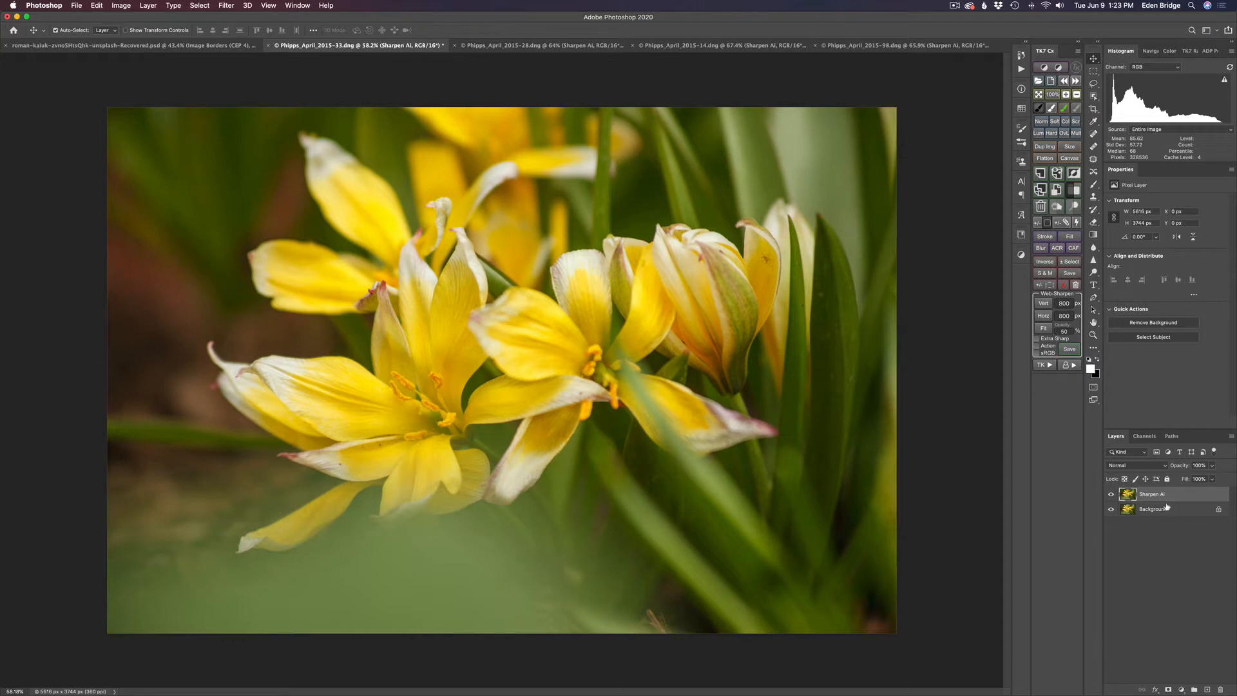
pyautogui.moveTo(1153, 508)
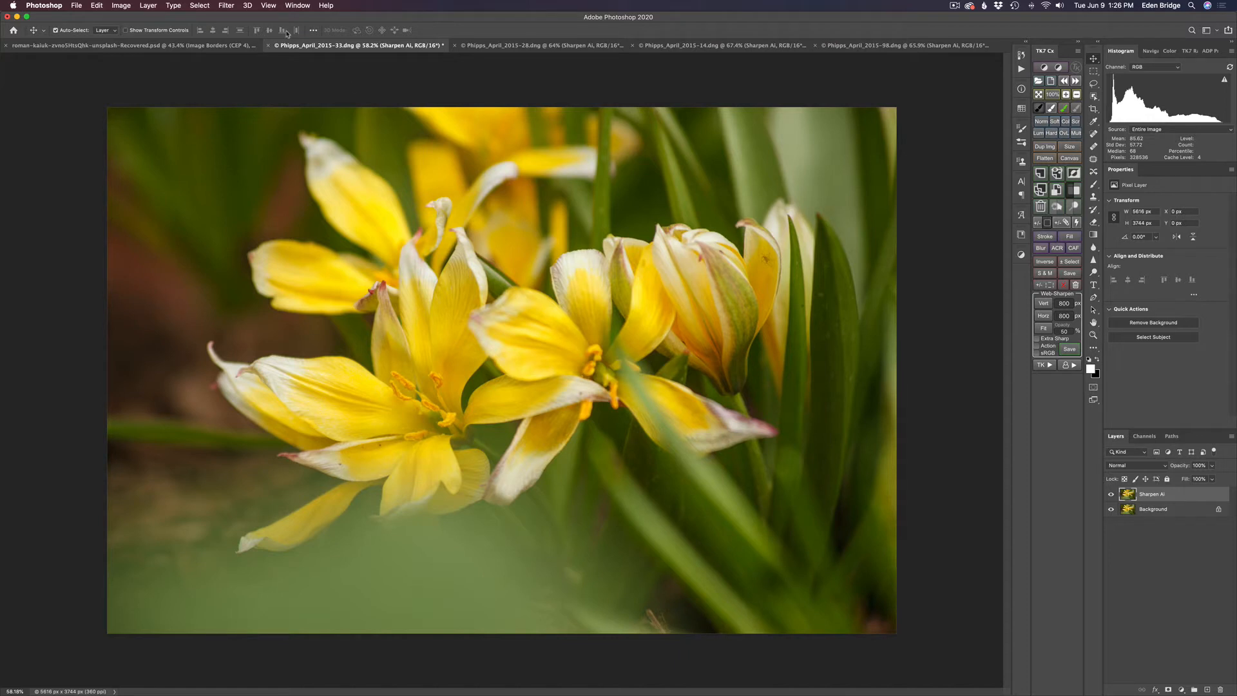
# Step: Open the Filter menu to reach the Topaz Labs filters
pyautogui.click(225, 6)
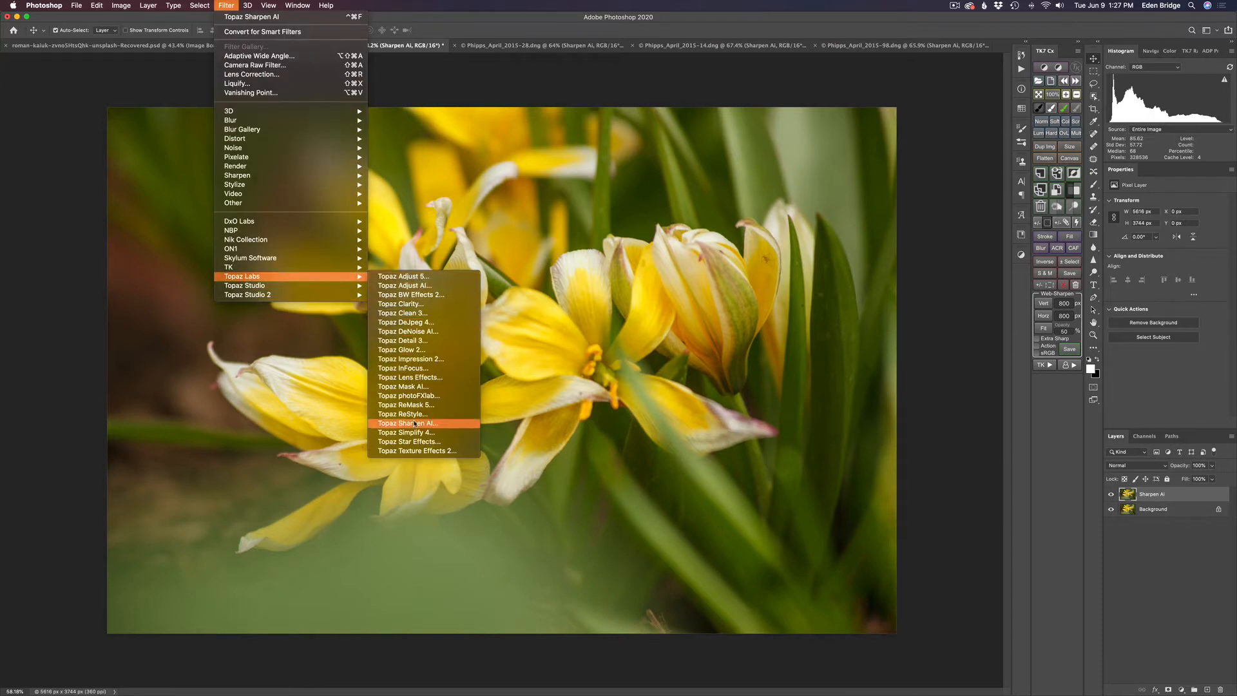
# Step: Launch Topaz Sharpen AI on the tulip and check the Side-by-side View layout
pyautogui.click(408, 423)
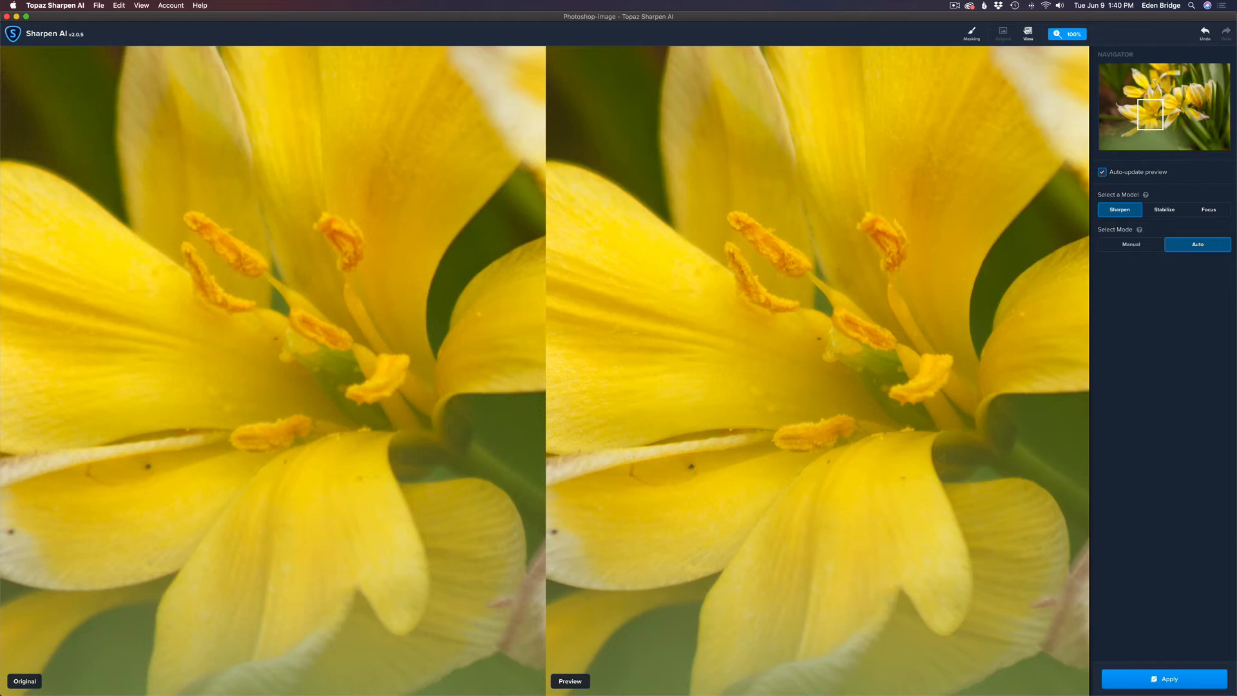
pyautogui.click(1027, 34)
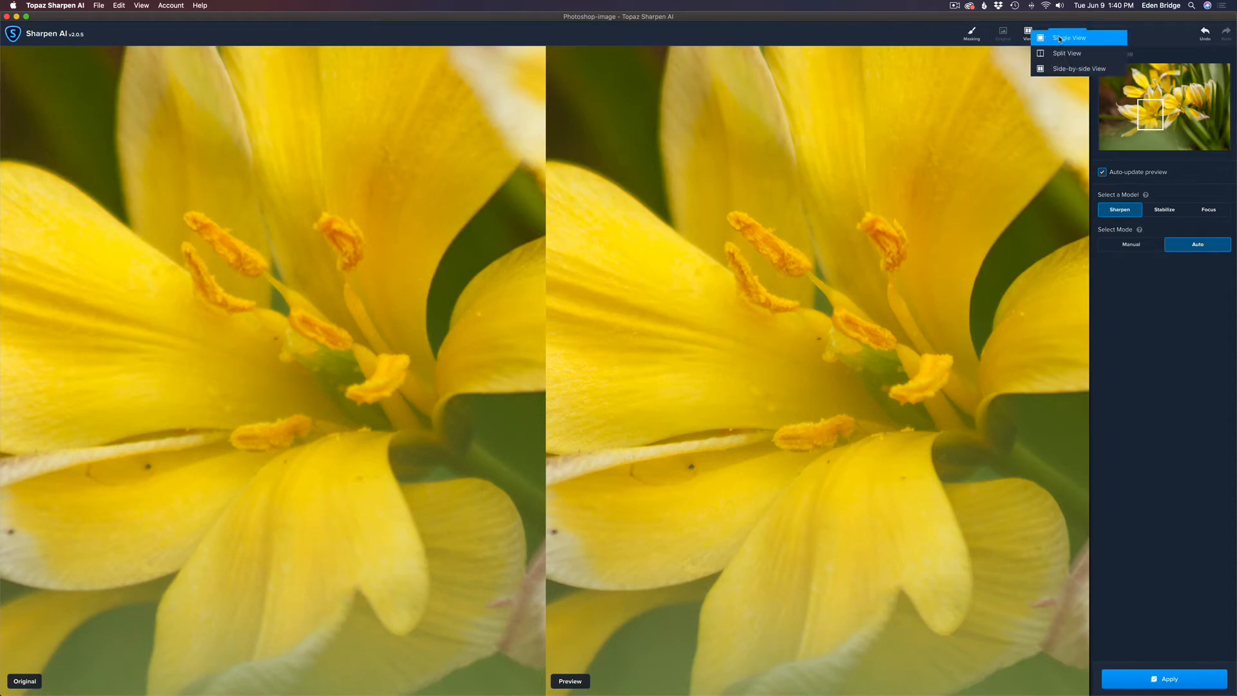
pyautogui.moveTo(1066, 53)
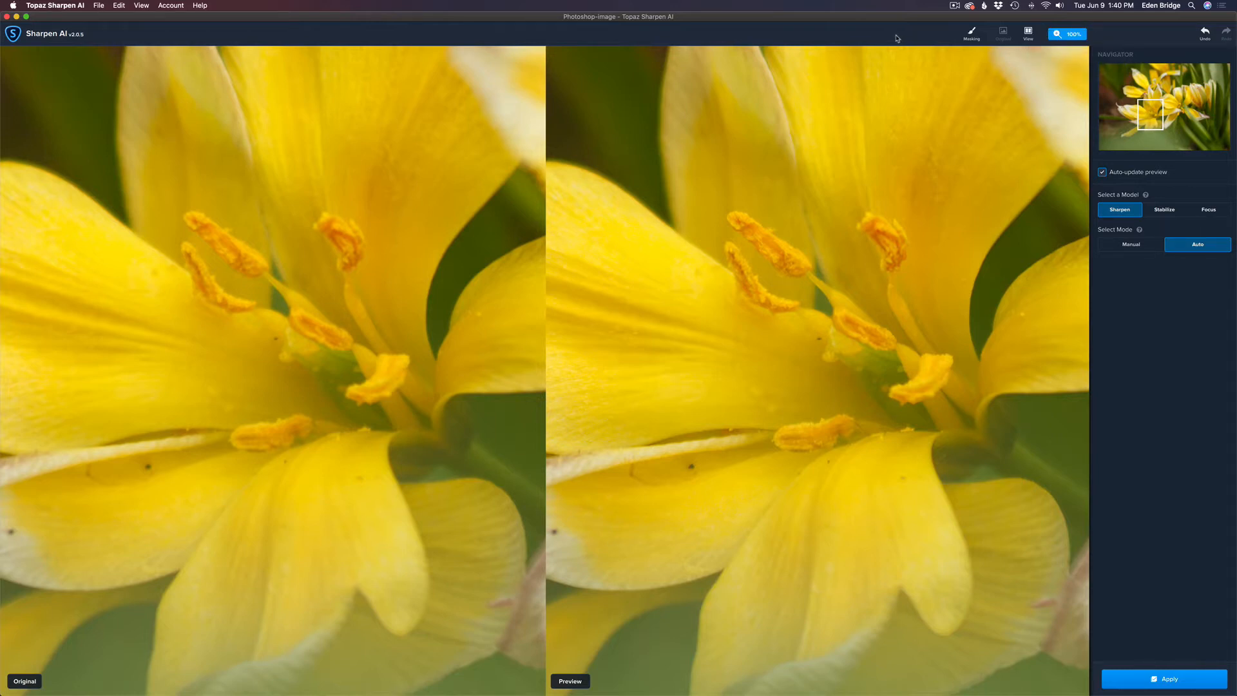
pyautogui.moveTo(629, 202)
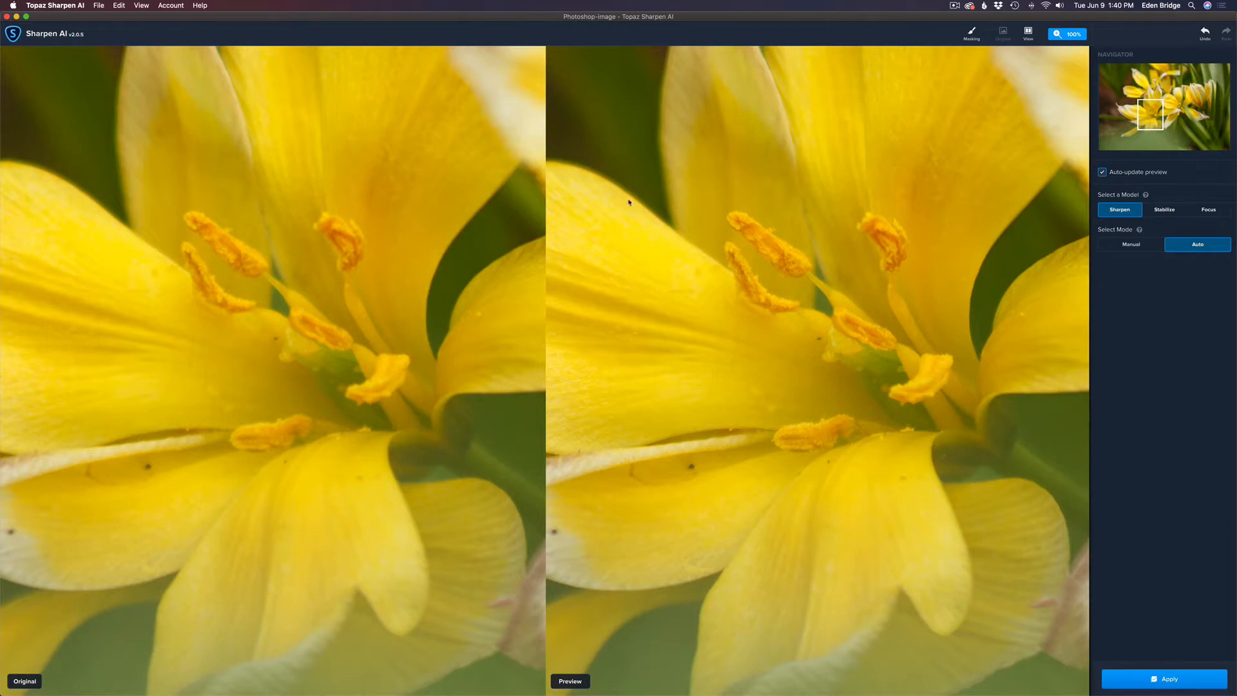
pyautogui.moveTo(794, 221)
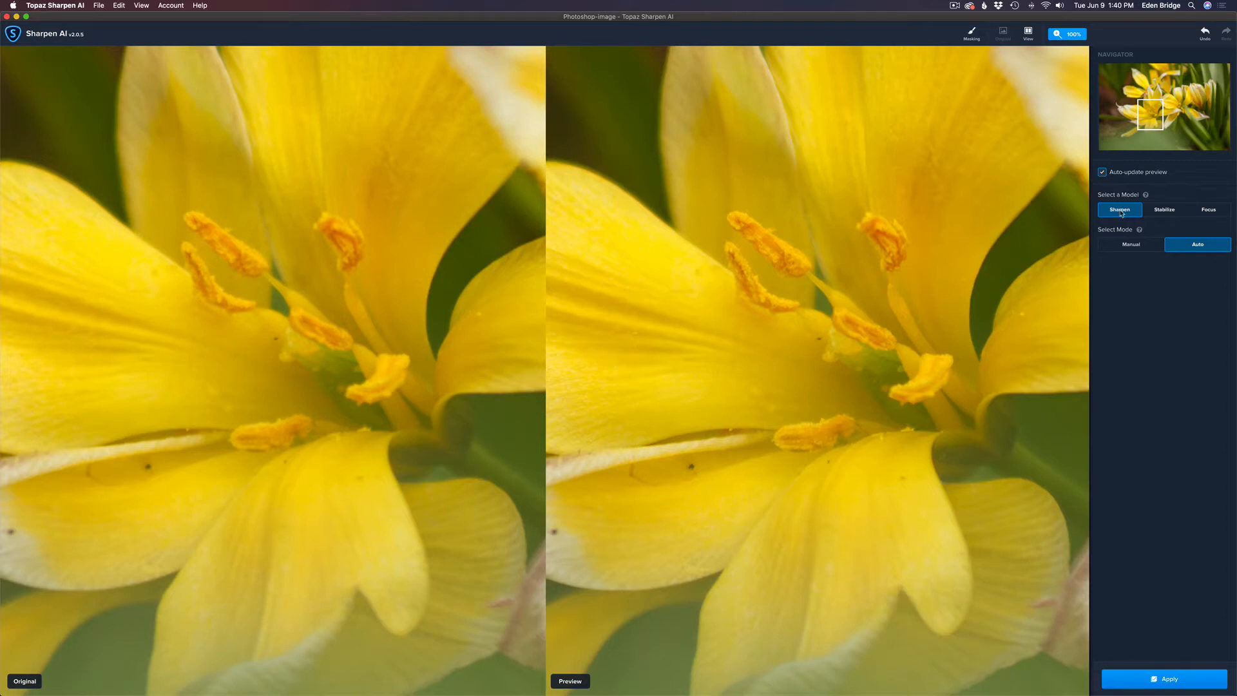
pyautogui.moveTo(1173, 222)
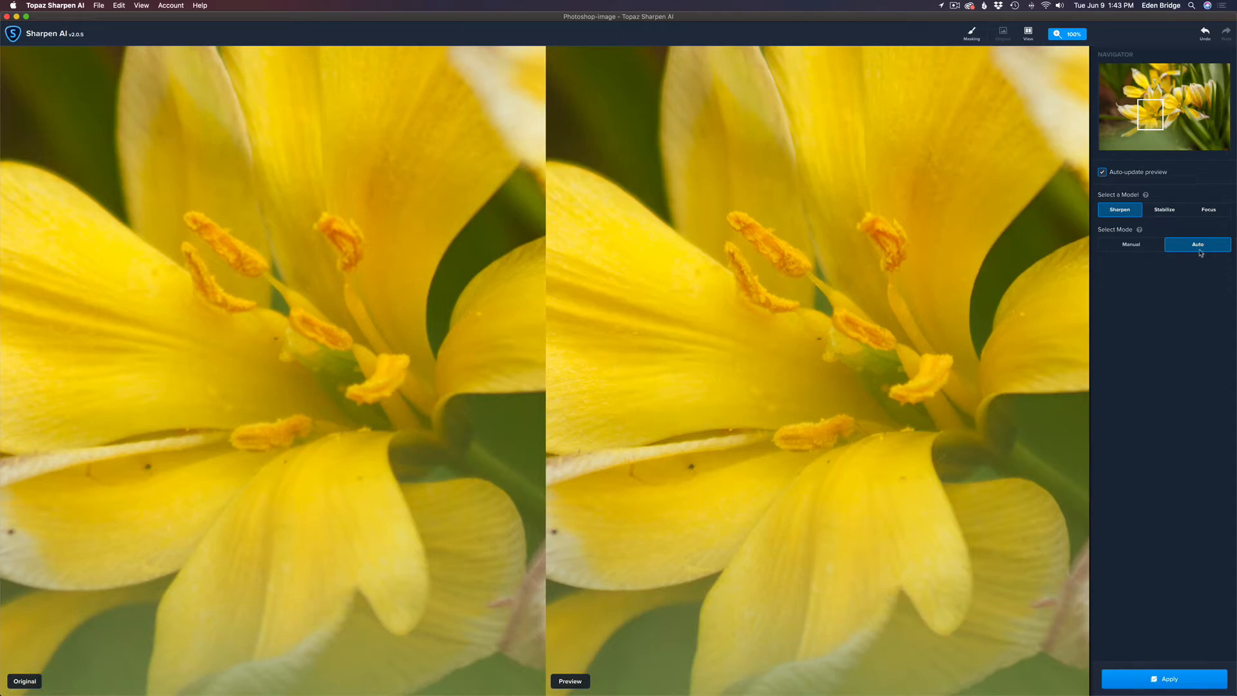
pyautogui.moveTo(1175, 213)
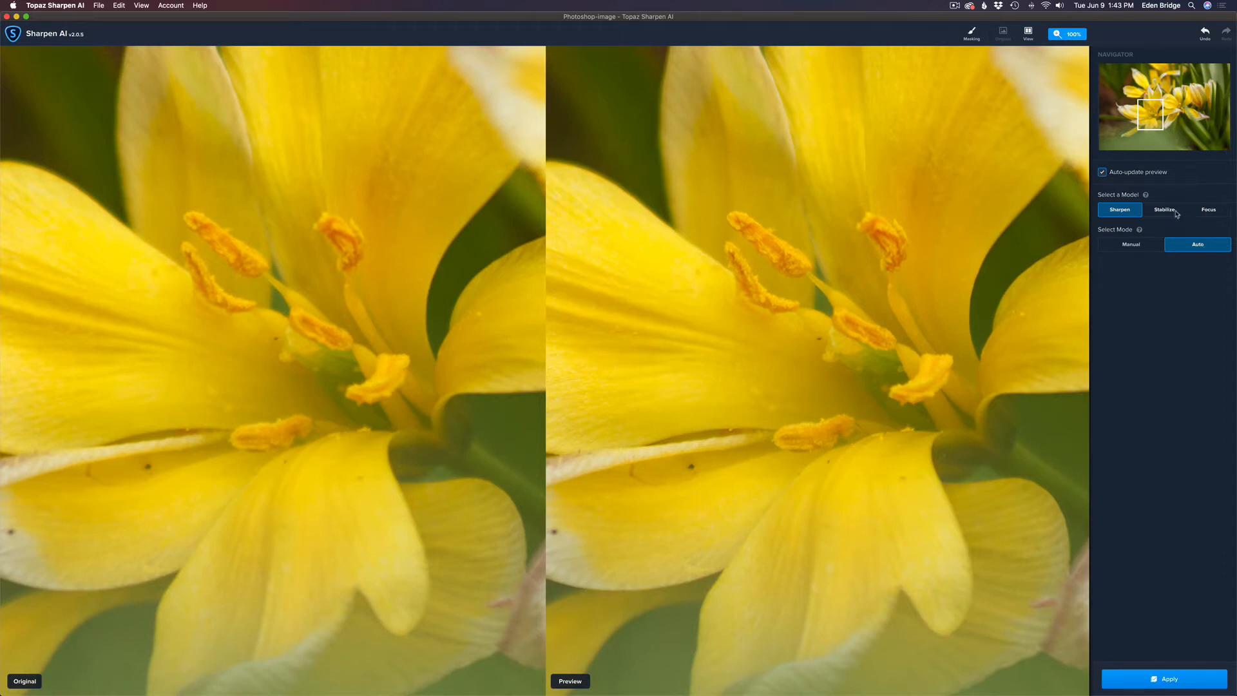
# Step: Switch the tulip preview to the Stabilize model in Manual mode
pyautogui.click(1164, 210)
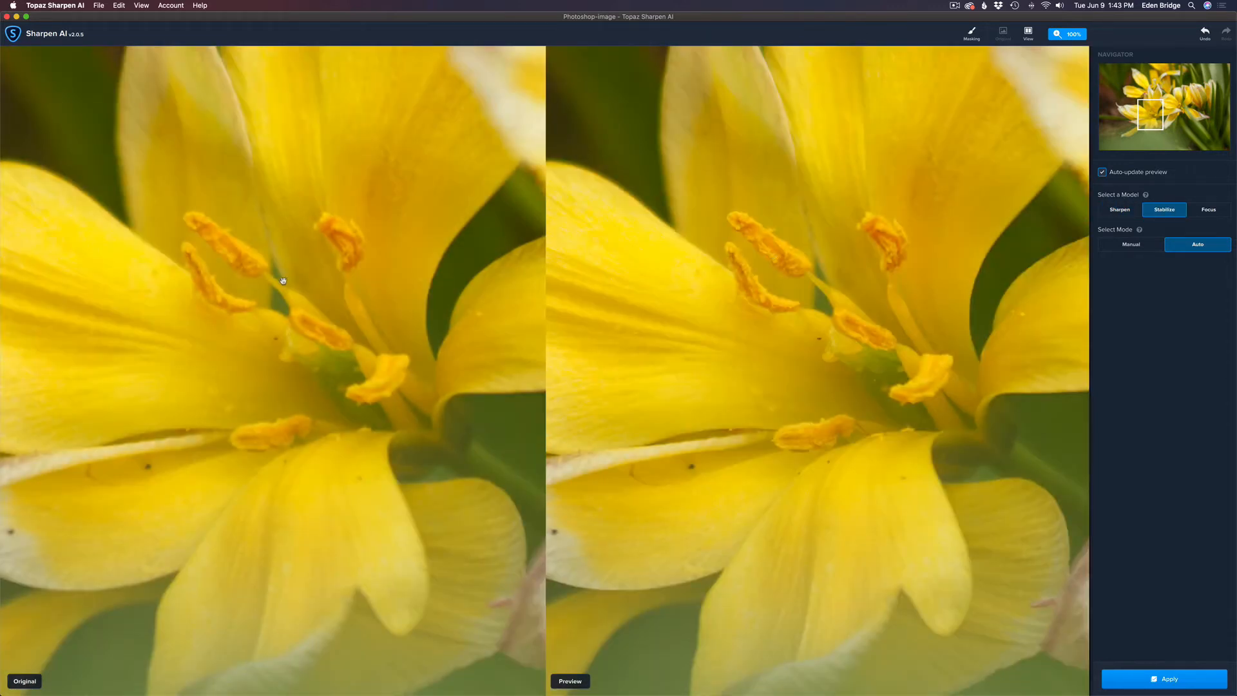
pyautogui.moveTo(1173, 227)
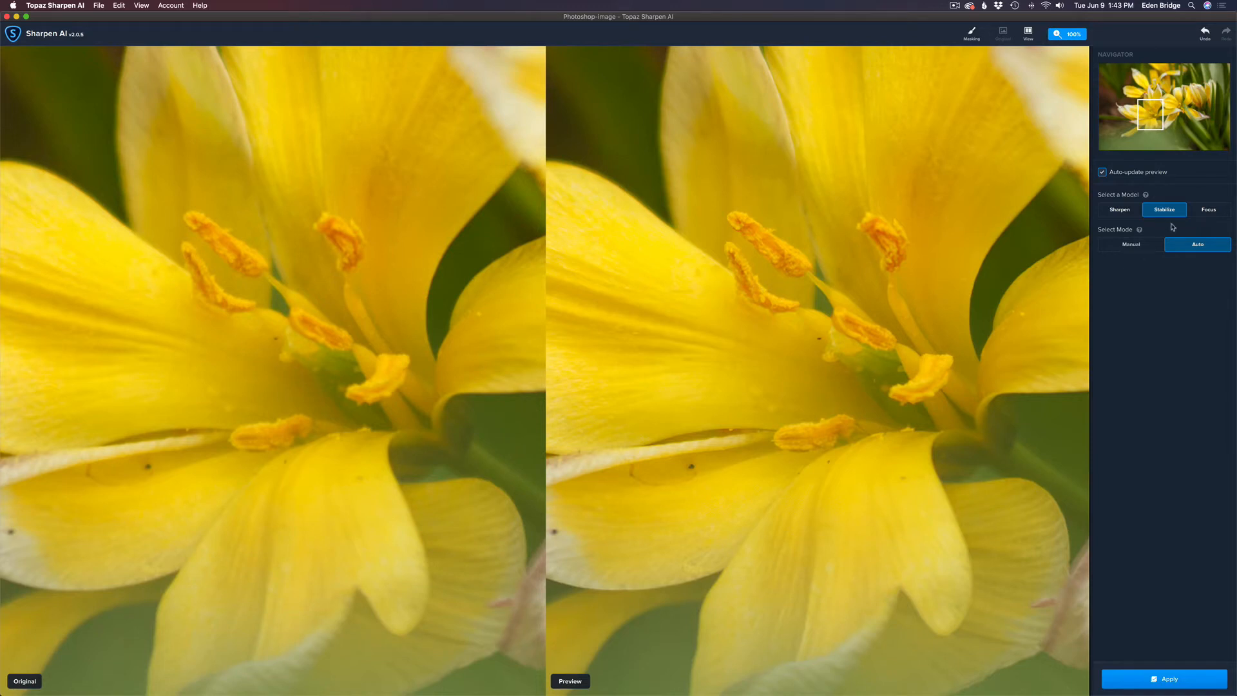
pyautogui.moveTo(1122, 232)
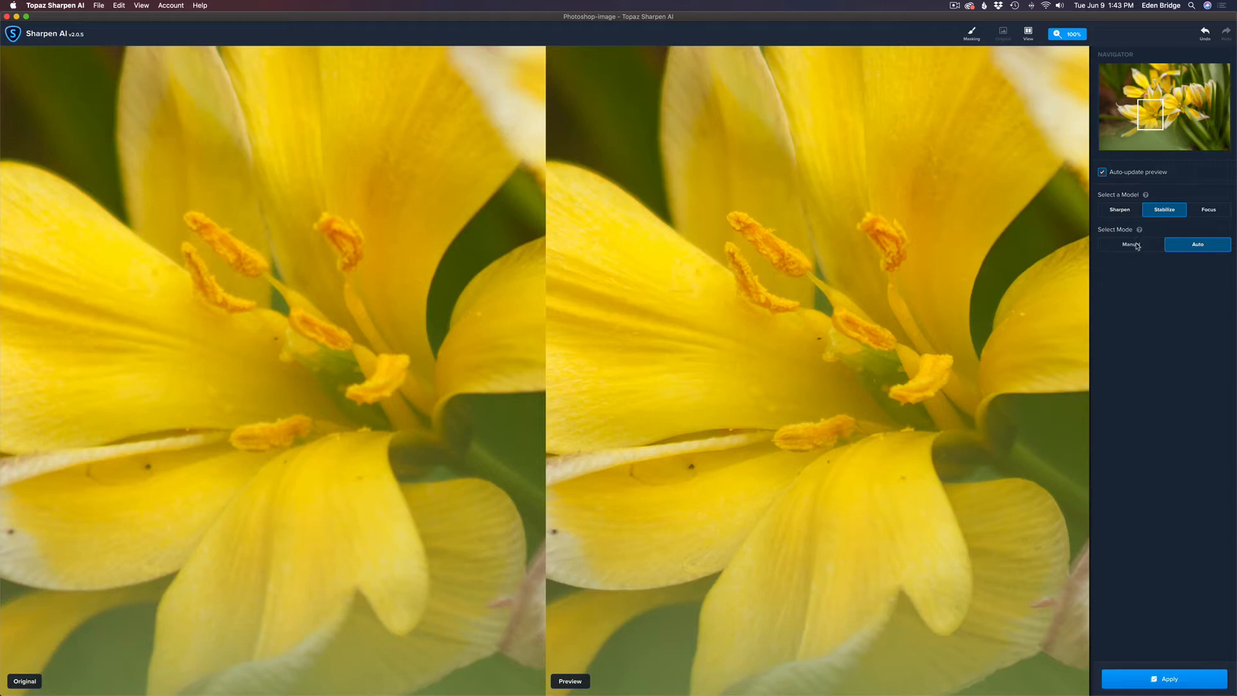
pyautogui.click(1130, 244)
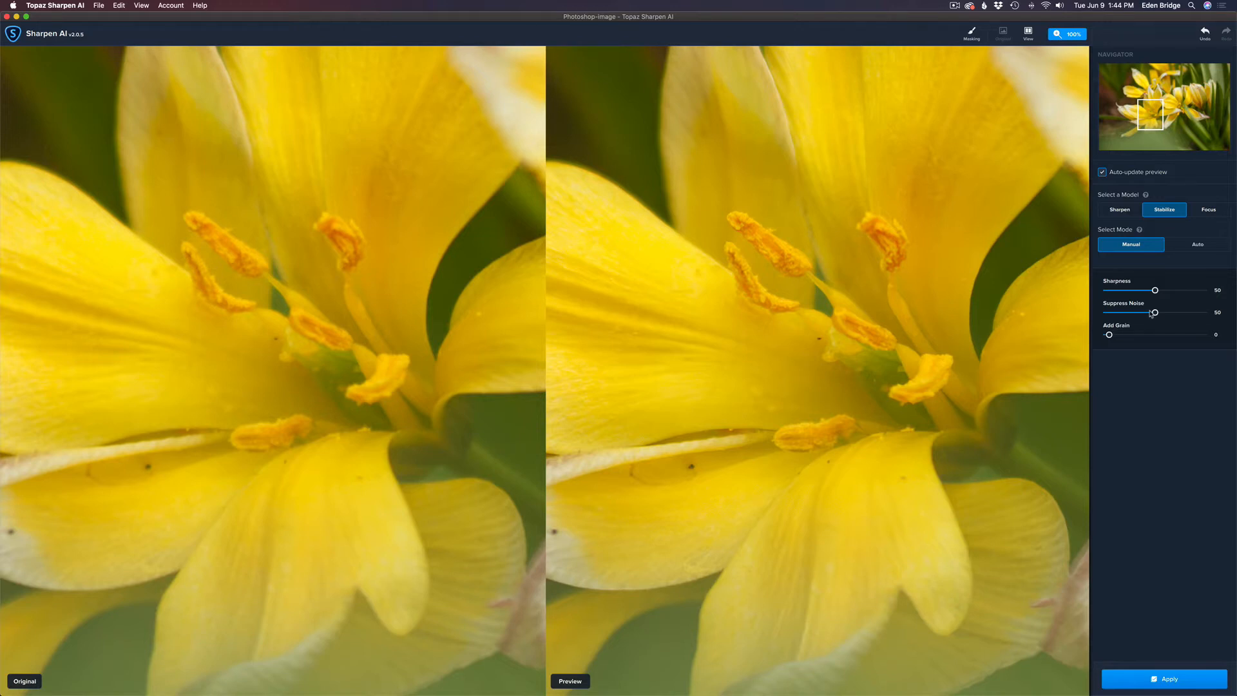
pyautogui.moveTo(1042, 217)
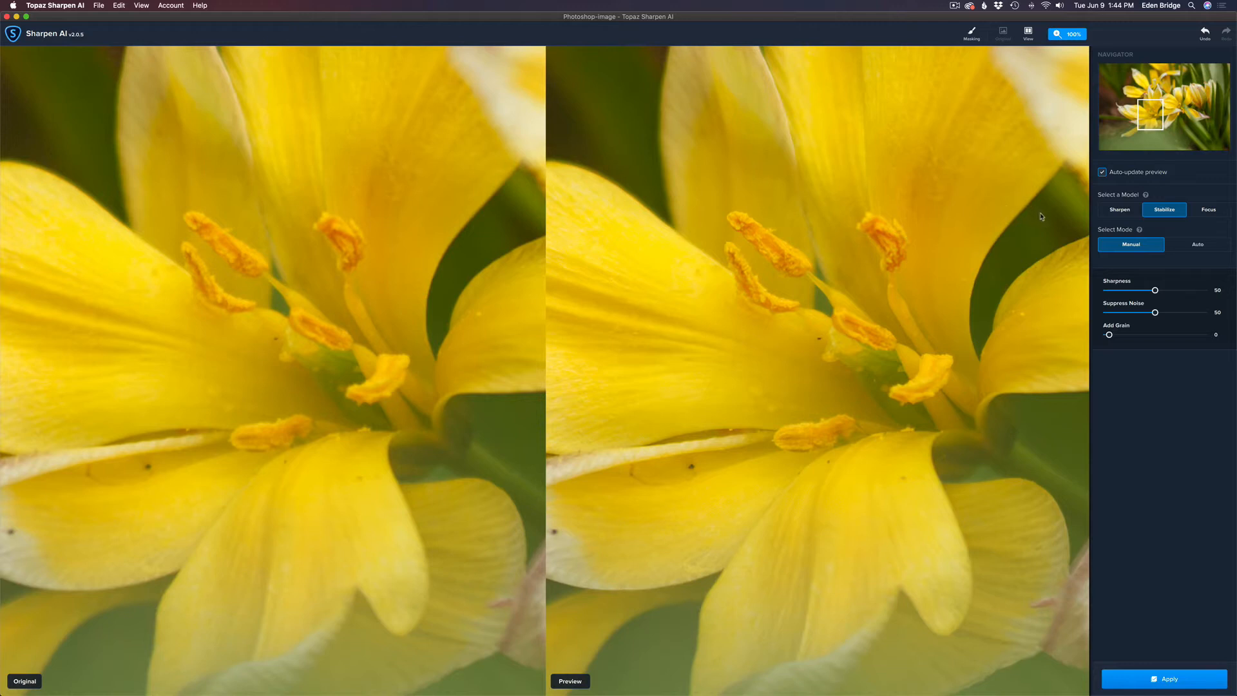
pyautogui.moveTo(797, 275)
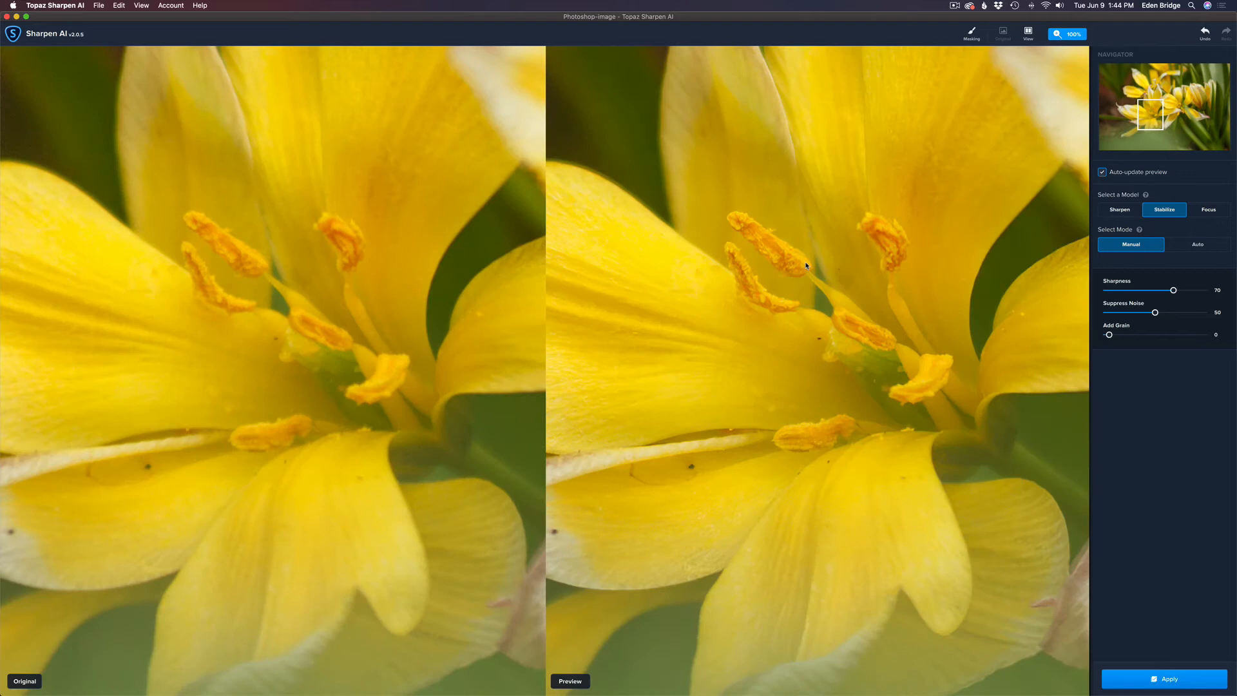
pyautogui.moveTo(822, 248)
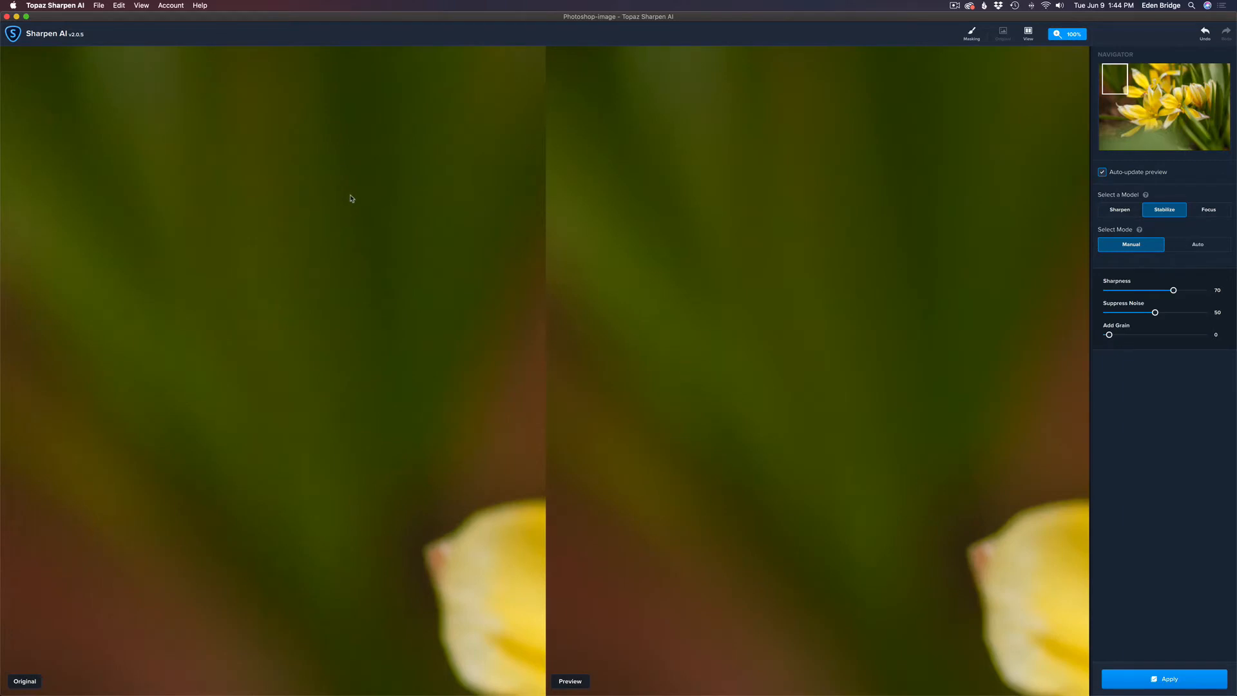
pyautogui.moveTo(400, 220)
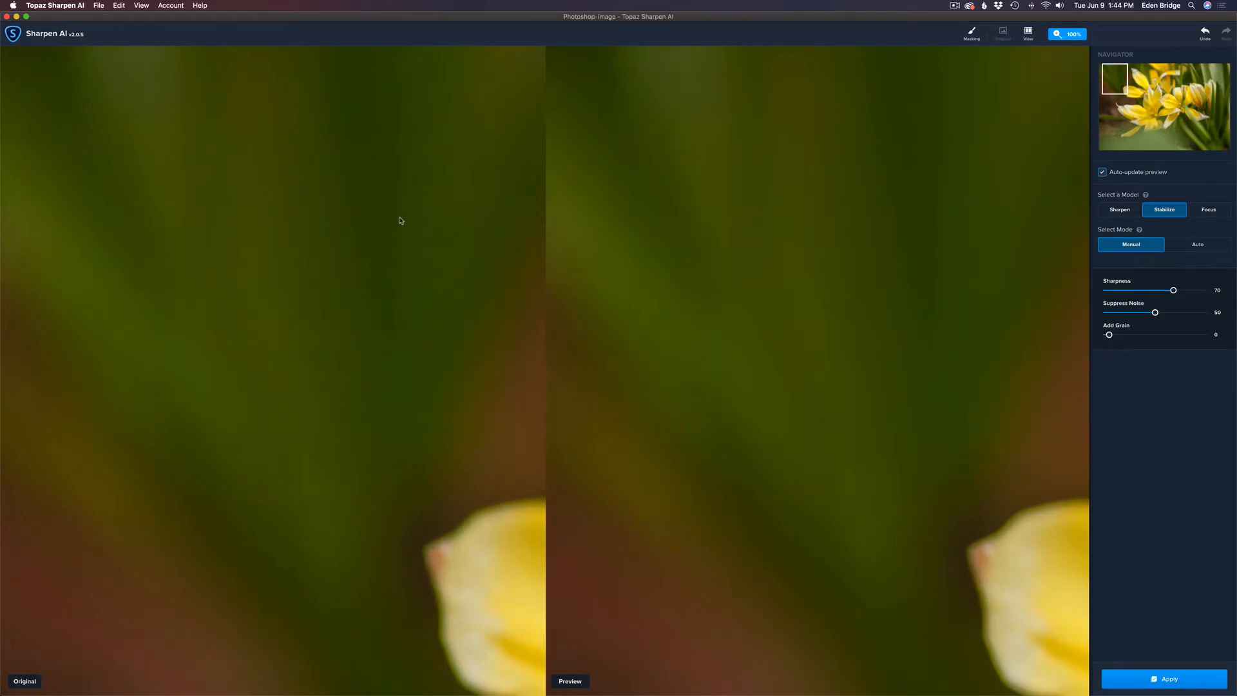
pyautogui.moveTo(812, 251)
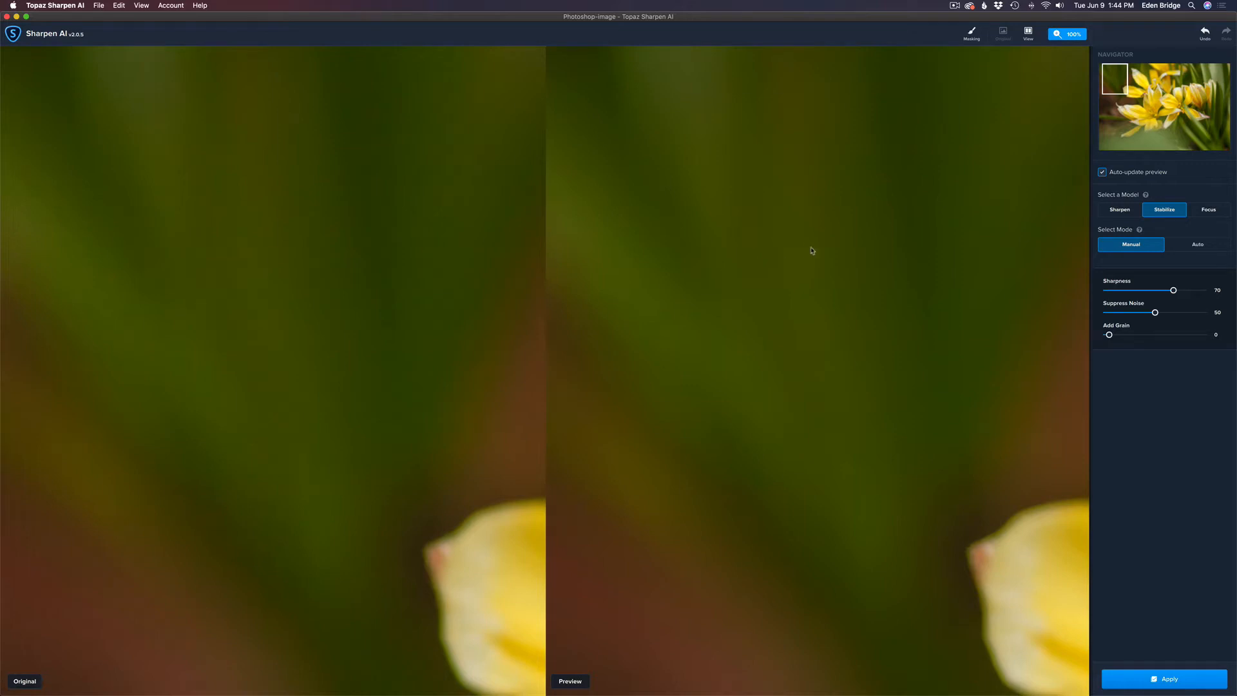
pyautogui.moveTo(1156, 313)
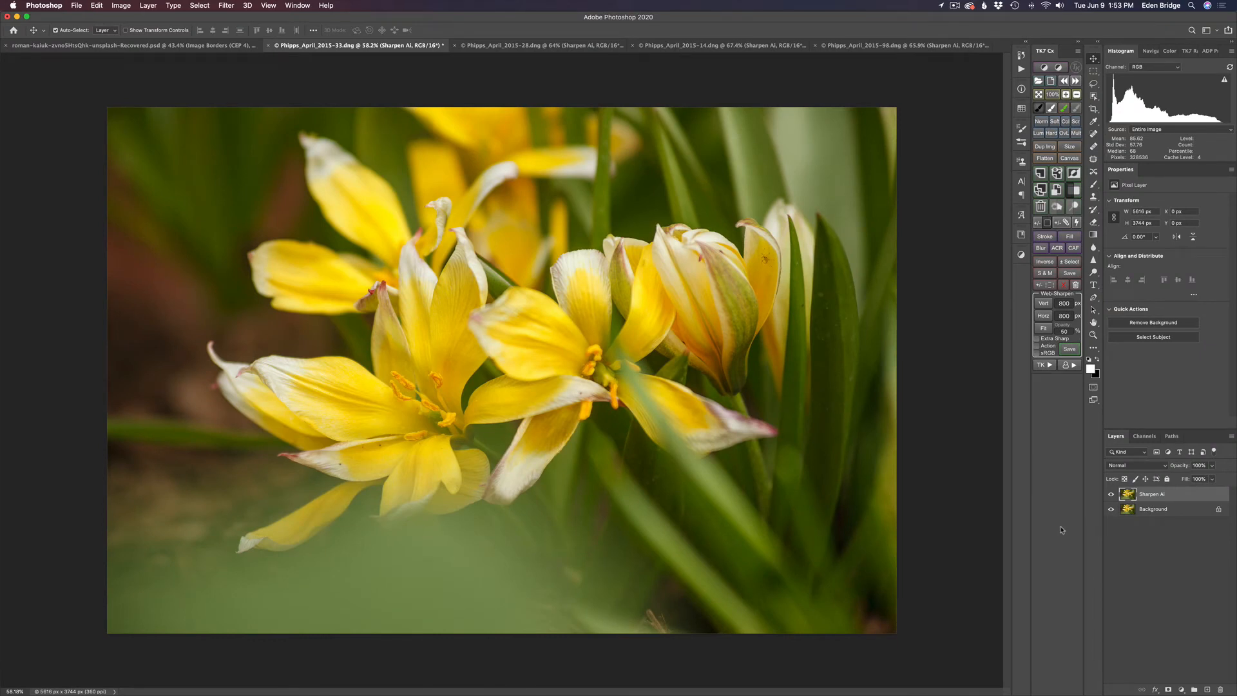
pyautogui.moveTo(669, 114)
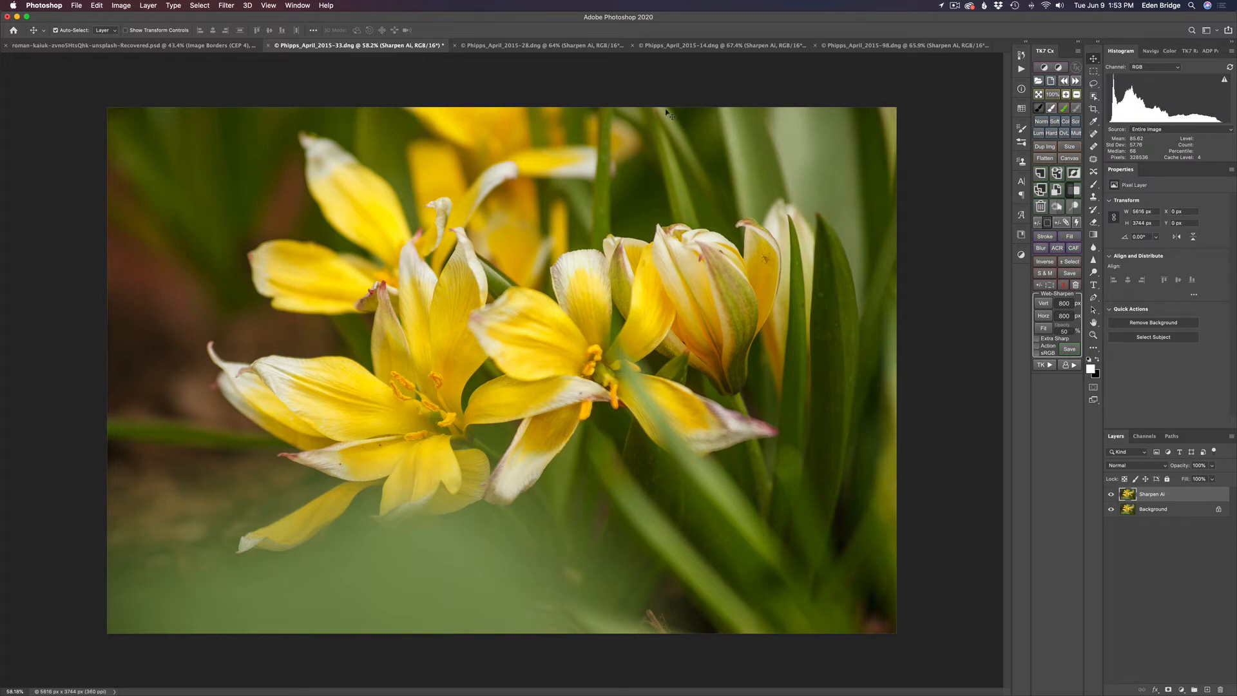
# Step: Switch to the Phipps_April_2015-28 flower spikes photo and launch Topaz Sharpen AI
pyautogui.click(536, 45)
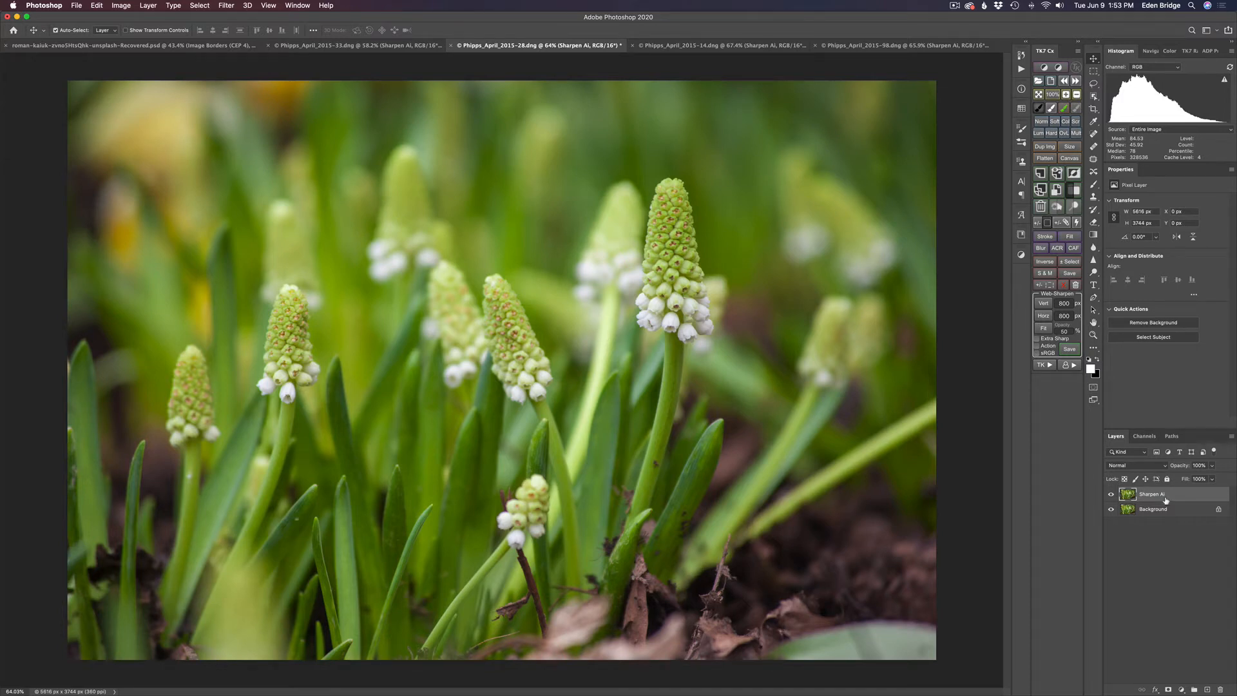
pyautogui.click(225, 6)
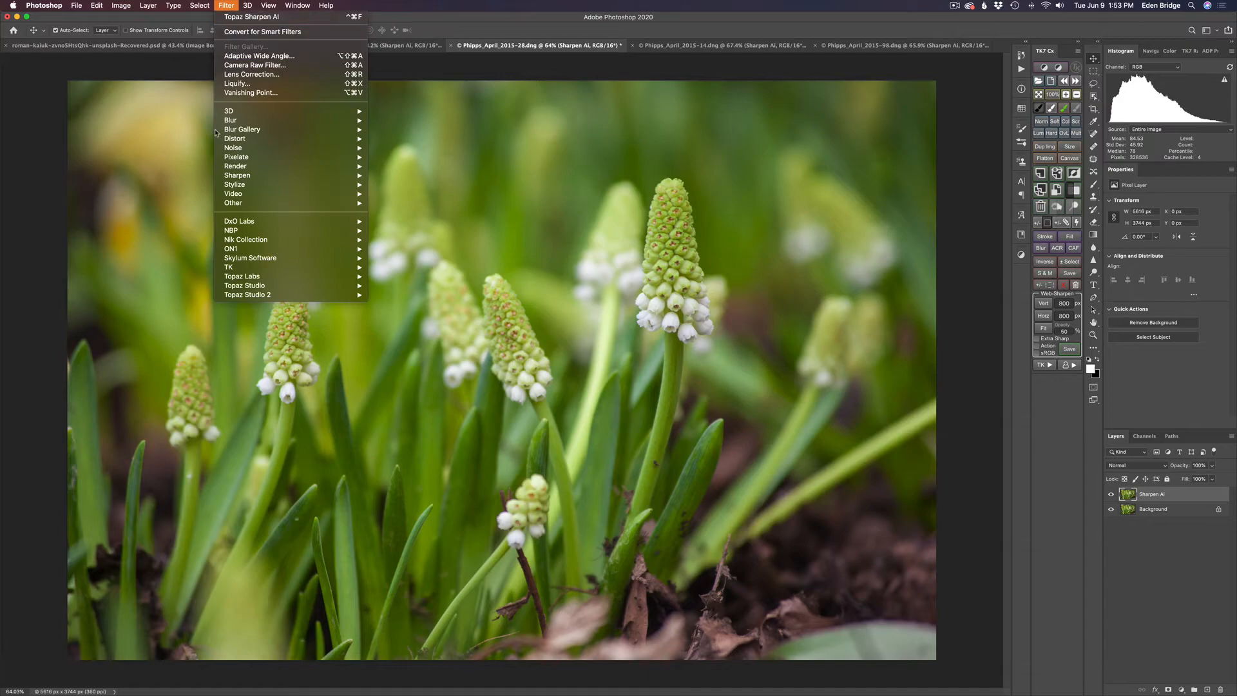
pyautogui.moveTo(242, 277)
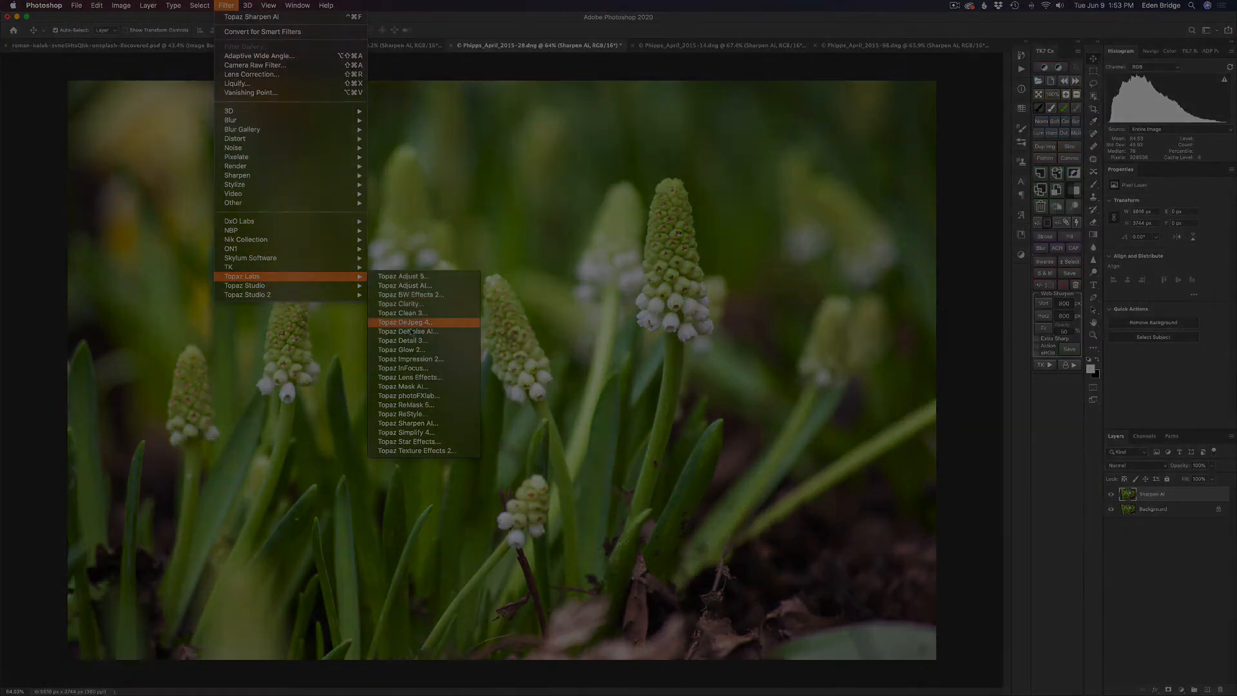
pyautogui.click(408, 422)
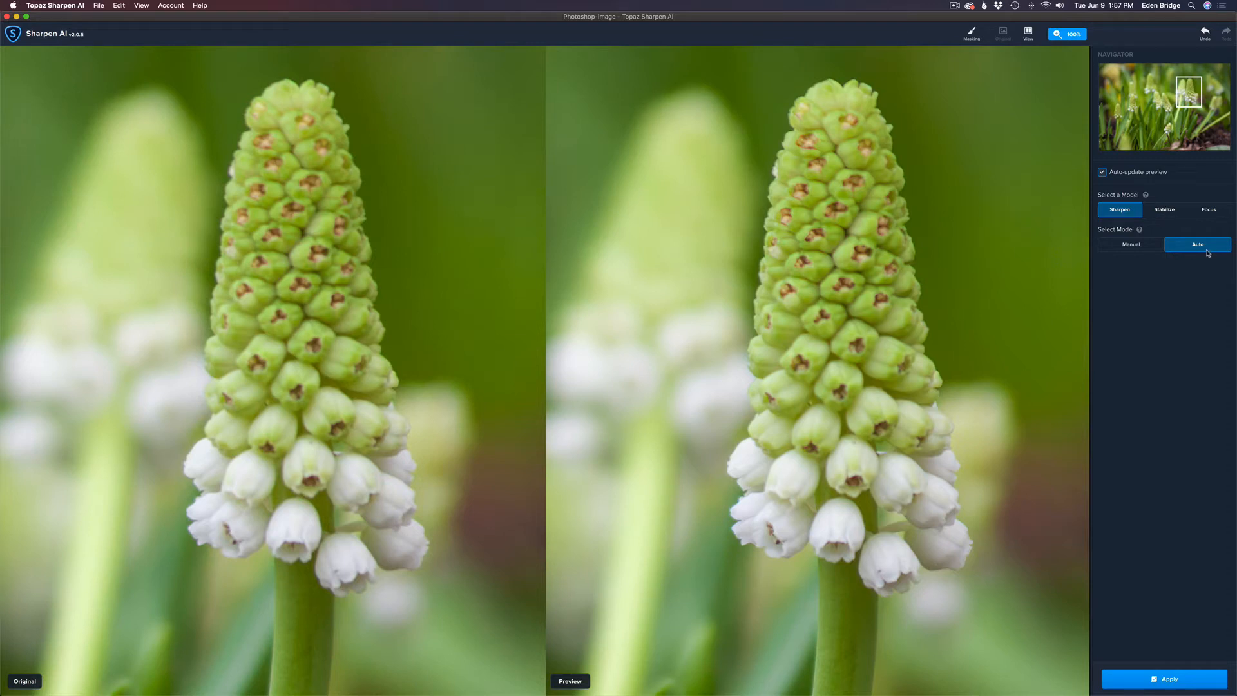
# Step: Preview the flower spikes with Stabilize in Manual mode, sharpness 77, noise suppression 50
pyautogui.click(1164, 209)
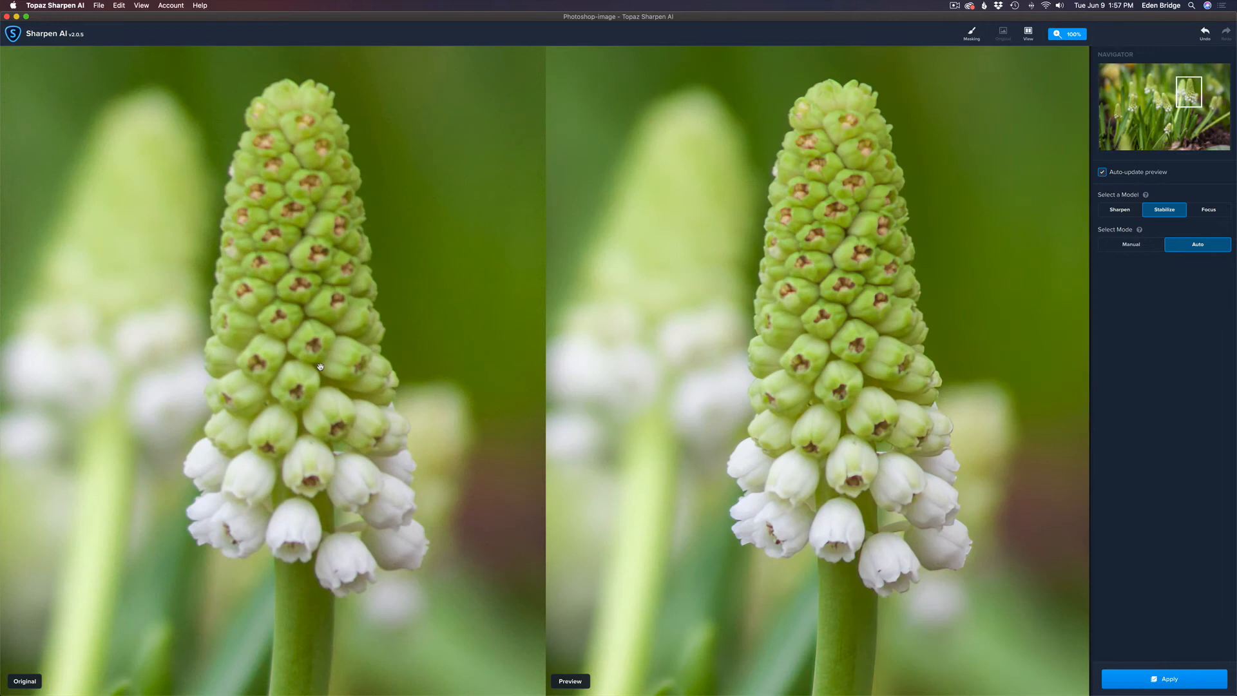
pyautogui.moveTo(694, 191)
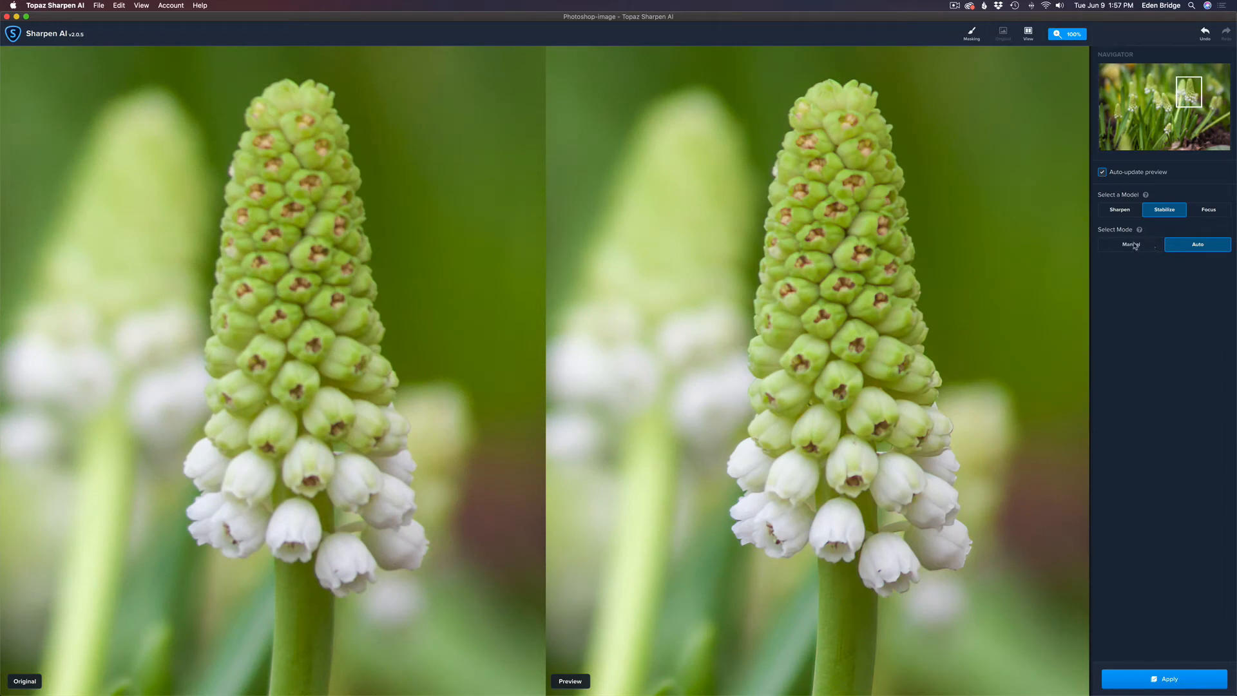
pyautogui.click(1129, 244)
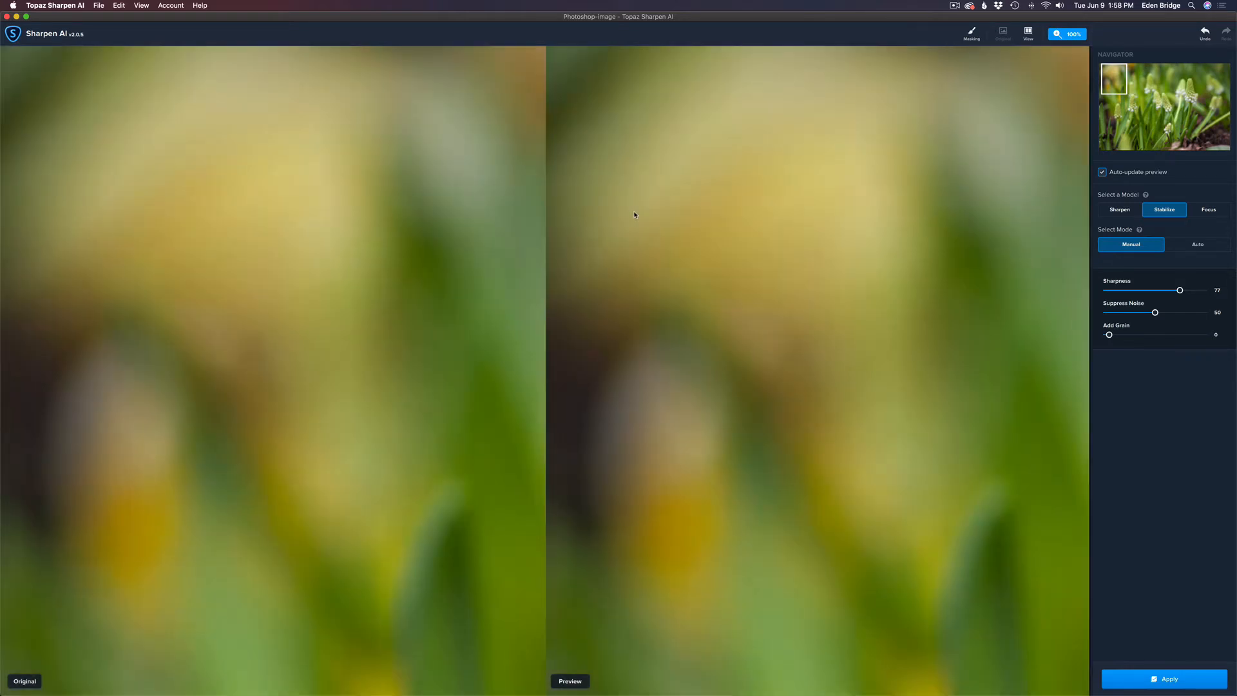
pyautogui.moveTo(622, 209)
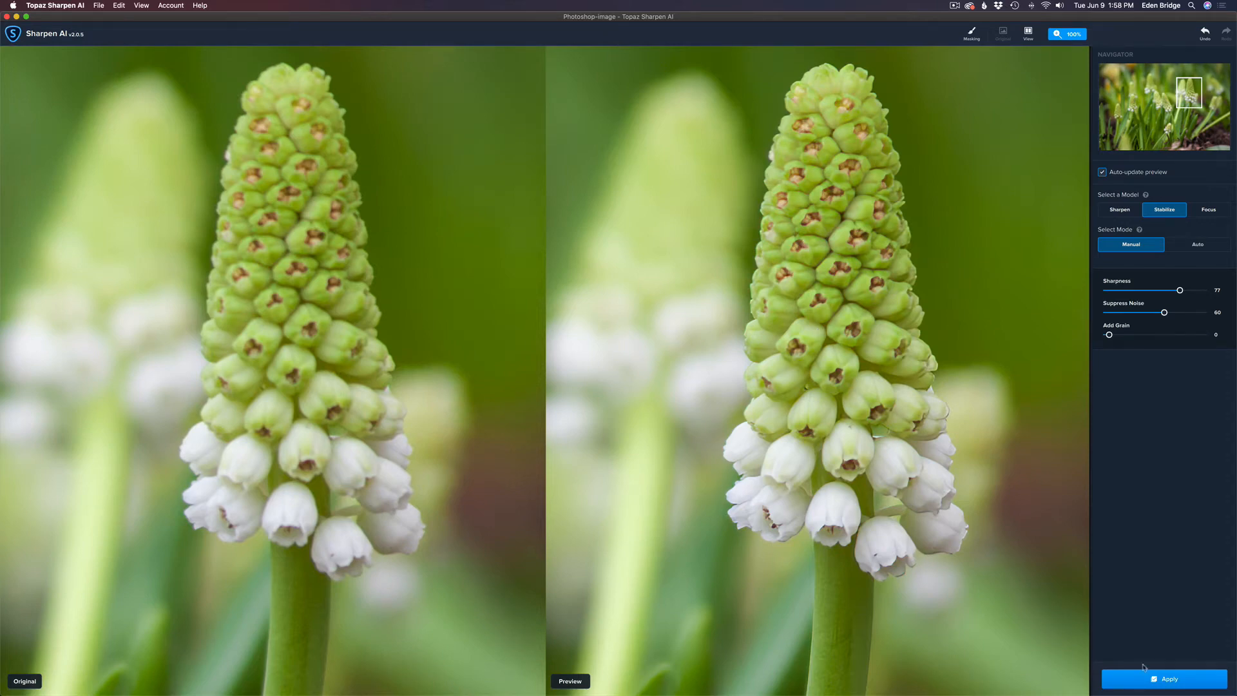
# Step: Apply the current sharpening, then launch Topaz Sharpen AI on the daffodil layer
pyautogui.click(1166, 678)
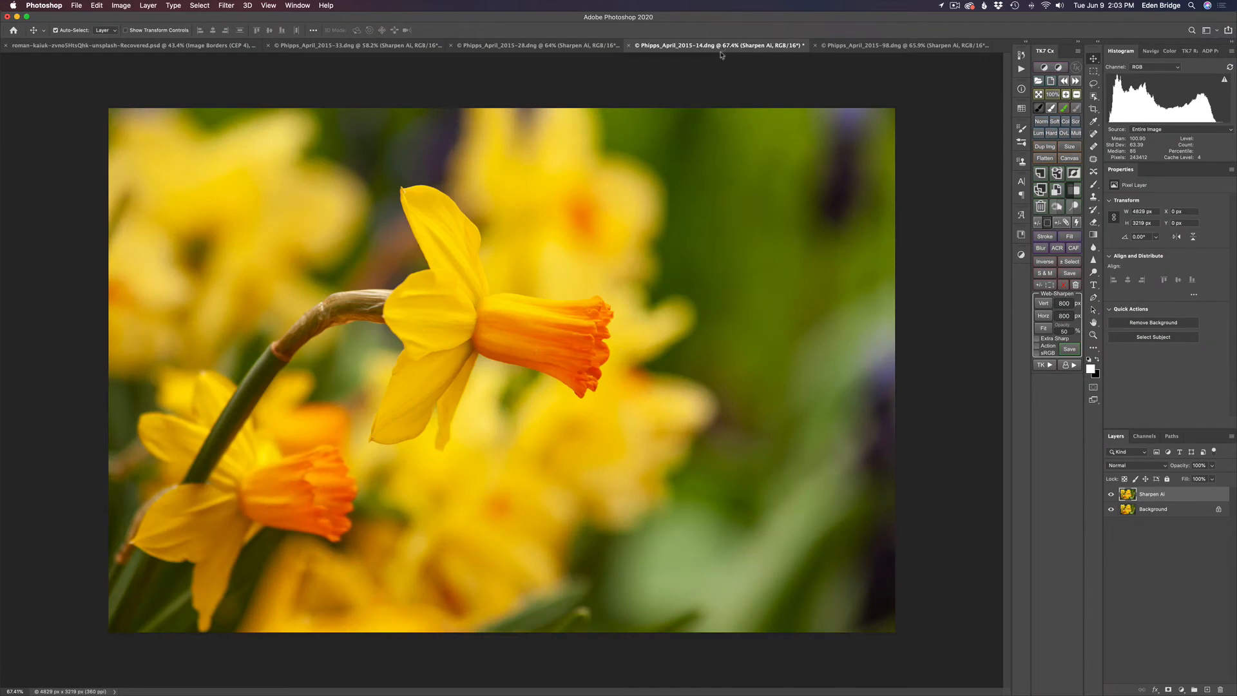
pyautogui.moveTo(767, 247)
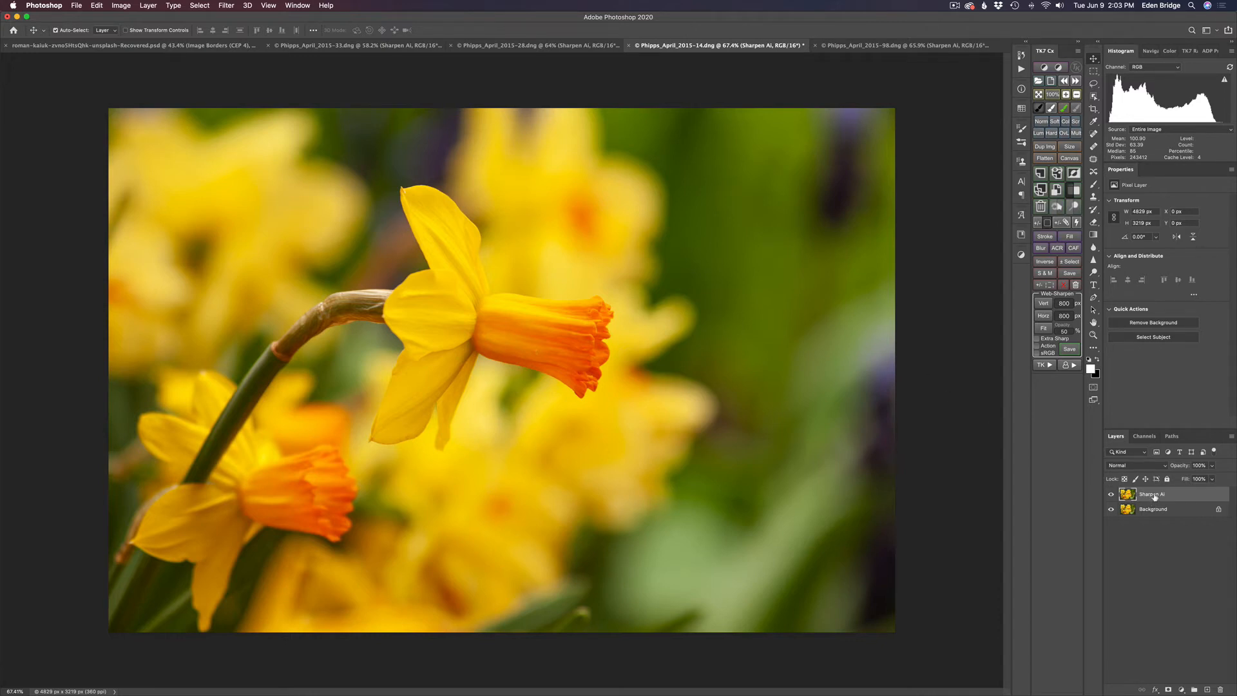
pyautogui.click(226, 6)
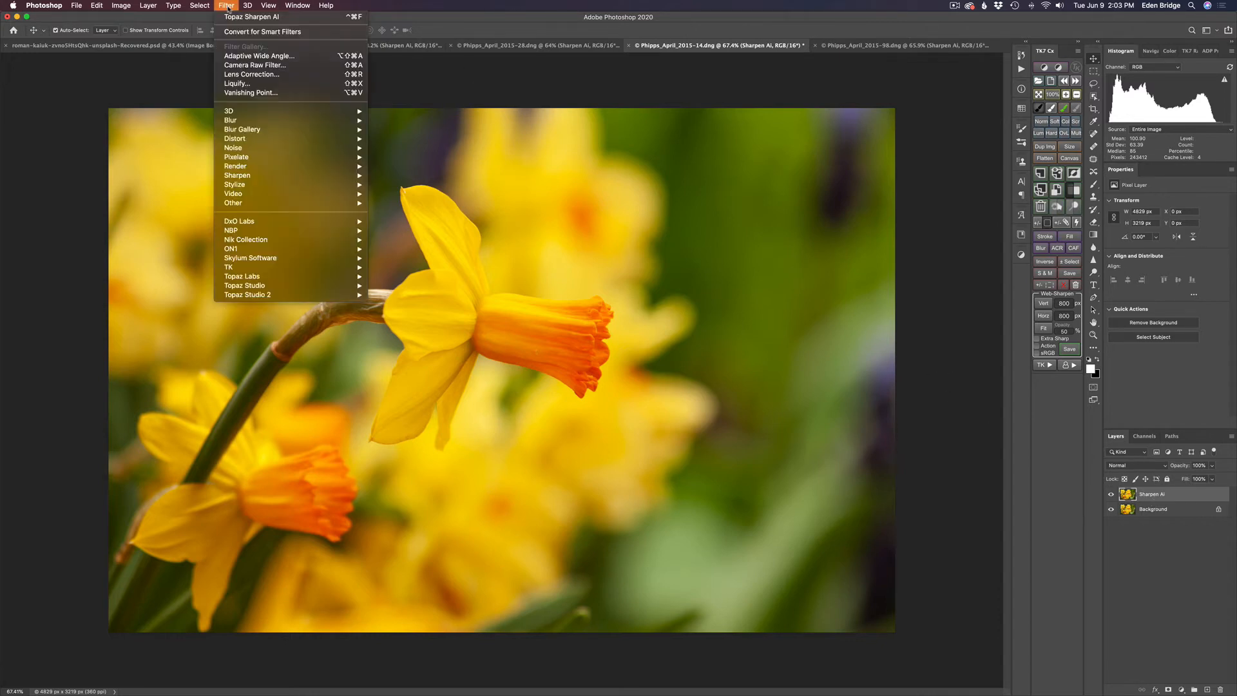
pyautogui.moveTo(242, 275)
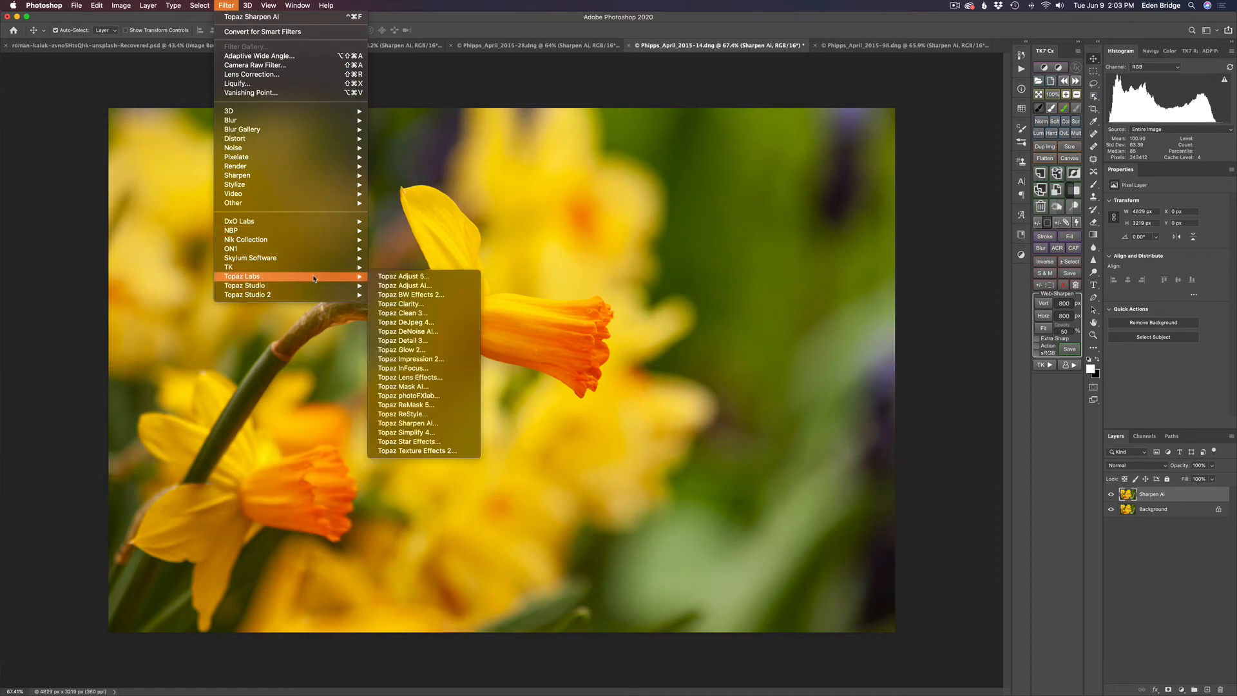
pyautogui.click(408, 423)
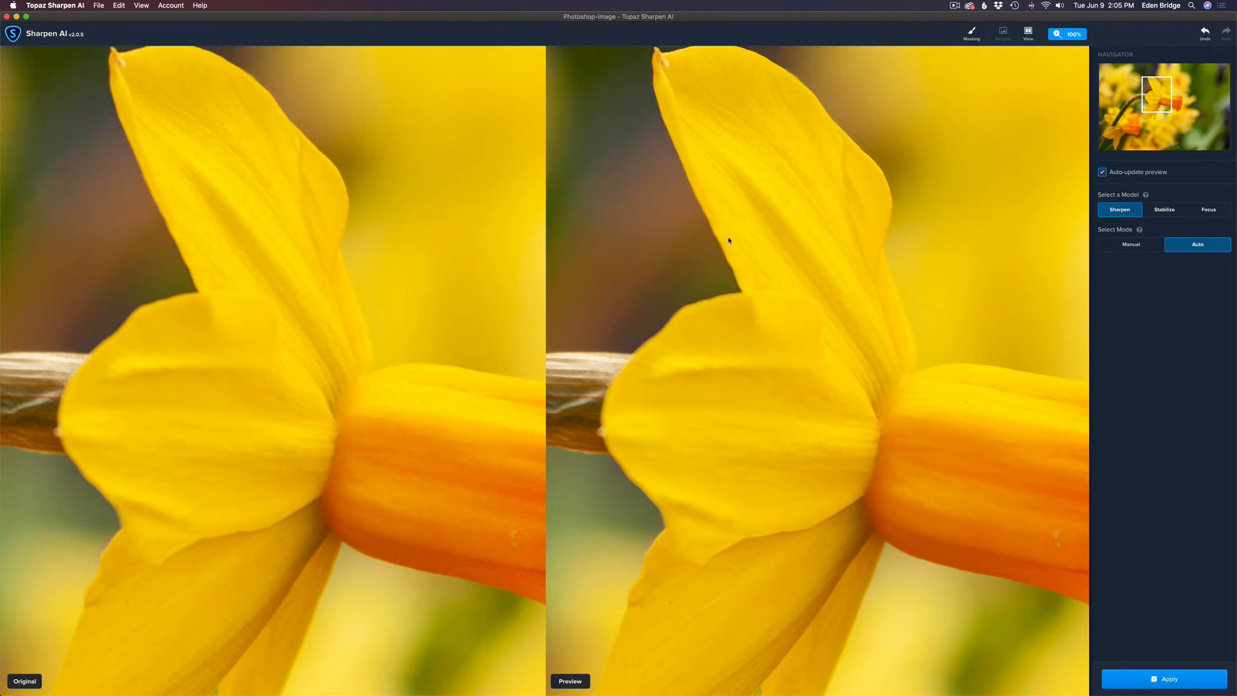
pyautogui.moveTo(945, 197)
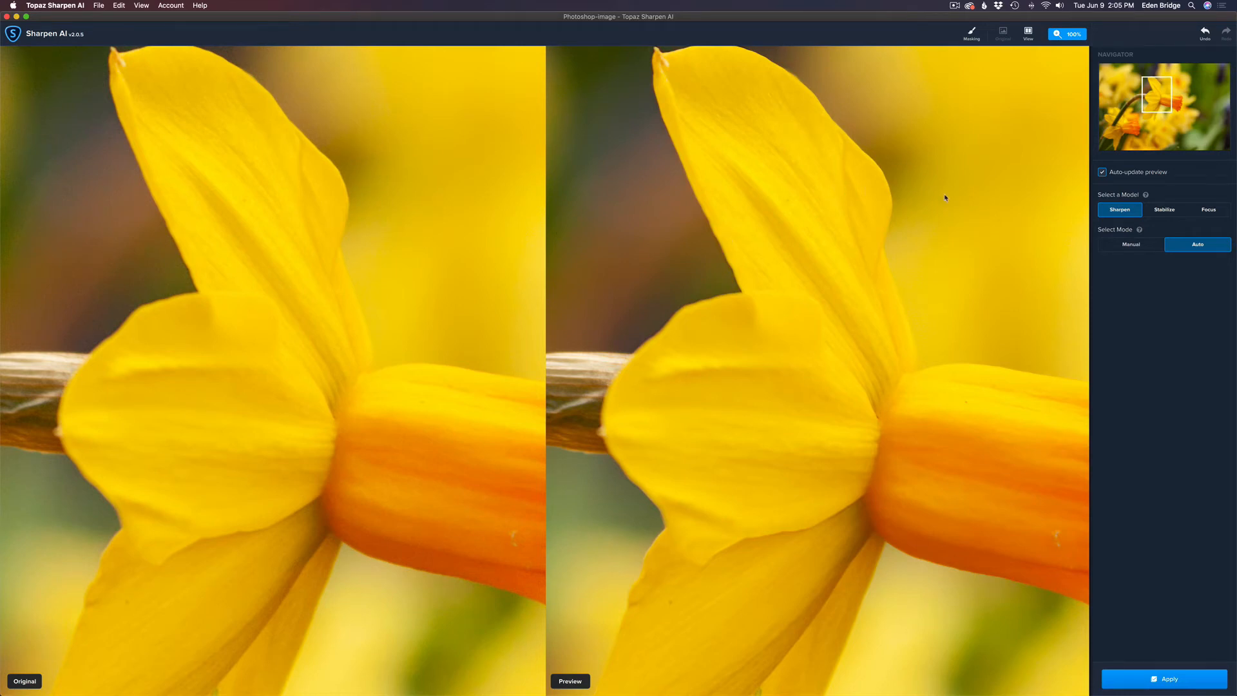
pyautogui.moveTo(782, 207)
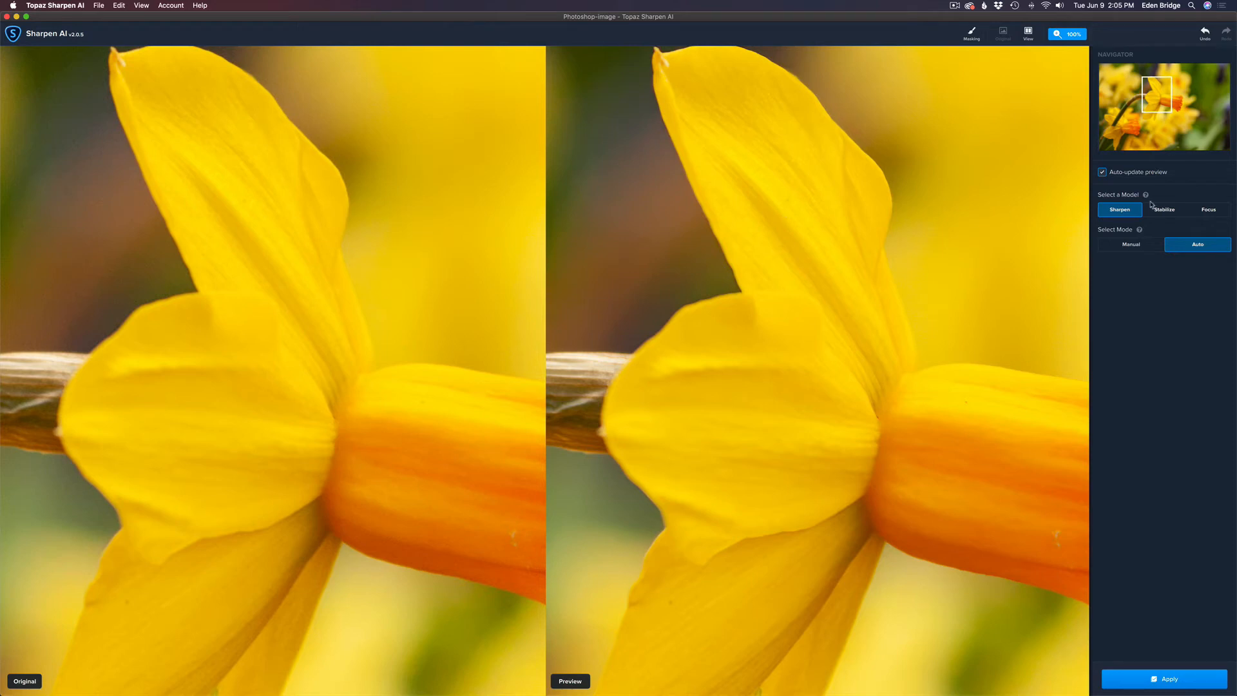
# Step: Preview the daffodil with the Stabilize model in Auto mode
pyautogui.click(1164, 210)
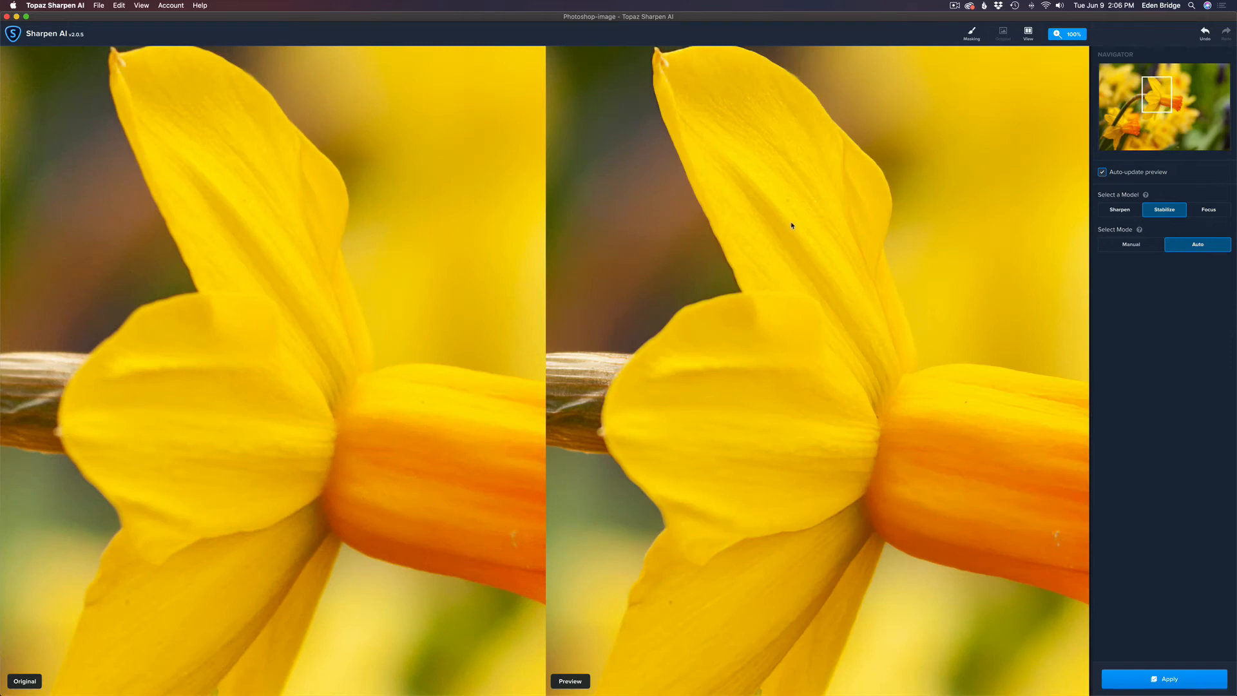
pyautogui.moveTo(1149, 202)
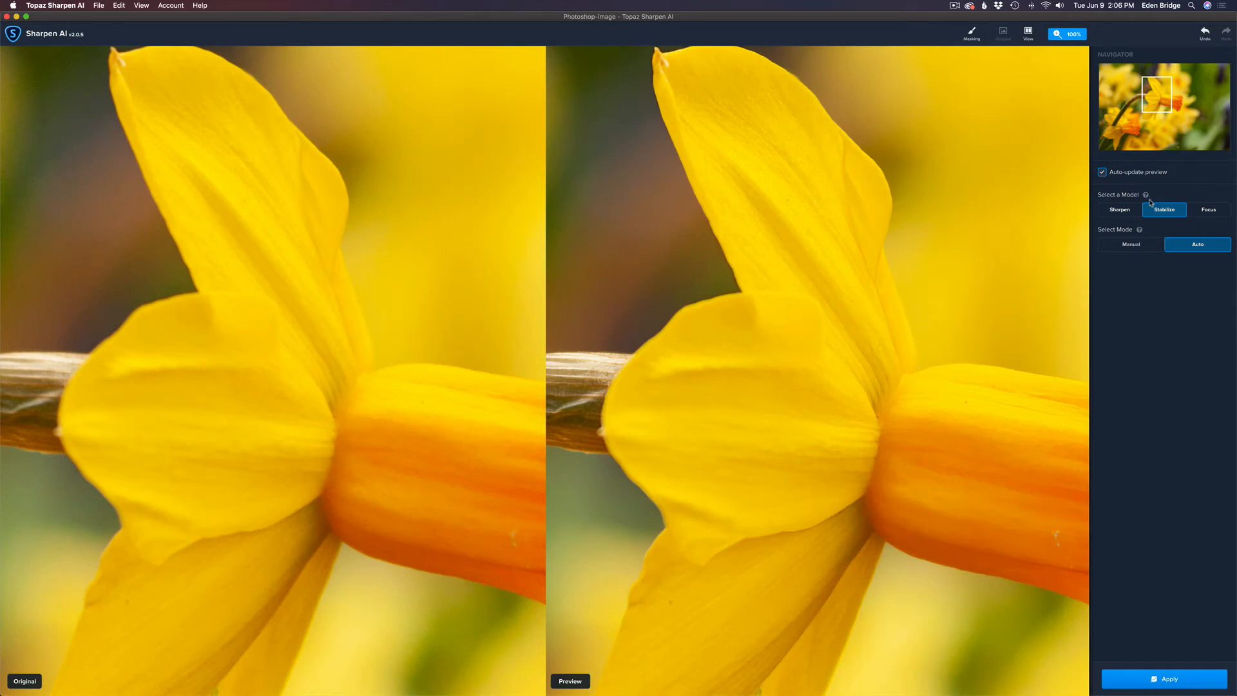
# Step: Apply Stabilize in Manual mode with sharpness 74 and noise suppression 61 to the daffodil
pyautogui.click(1130, 244)
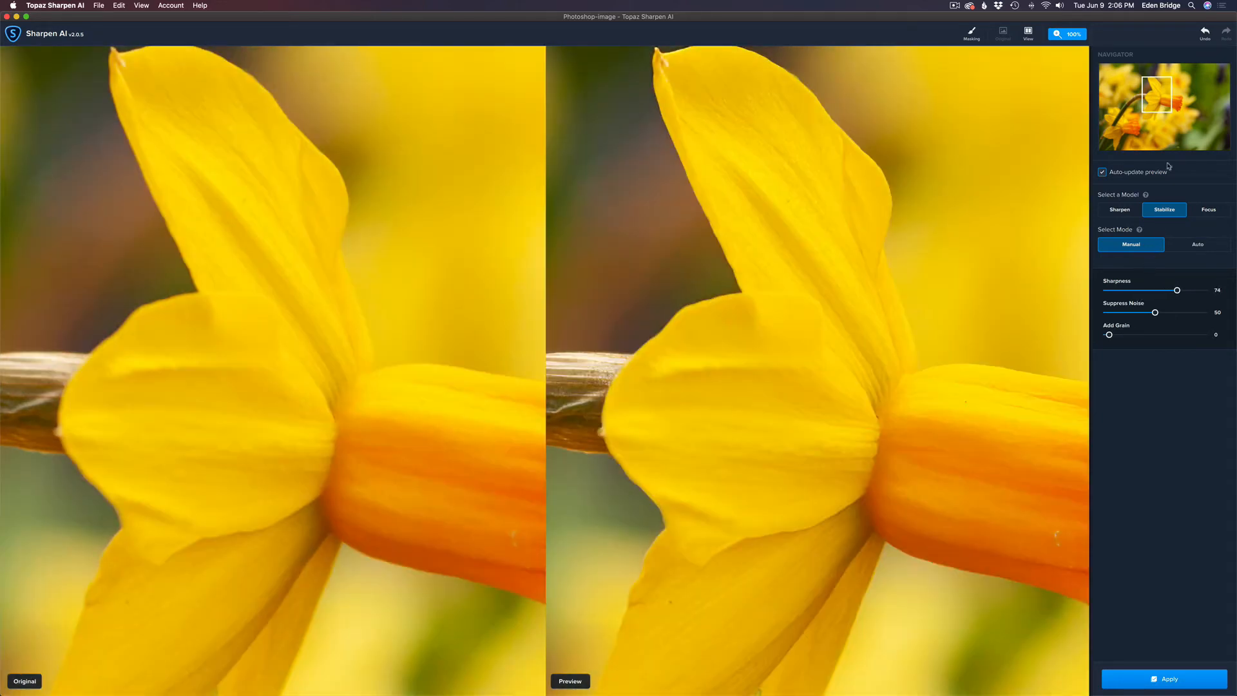
pyautogui.click(1201, 82)
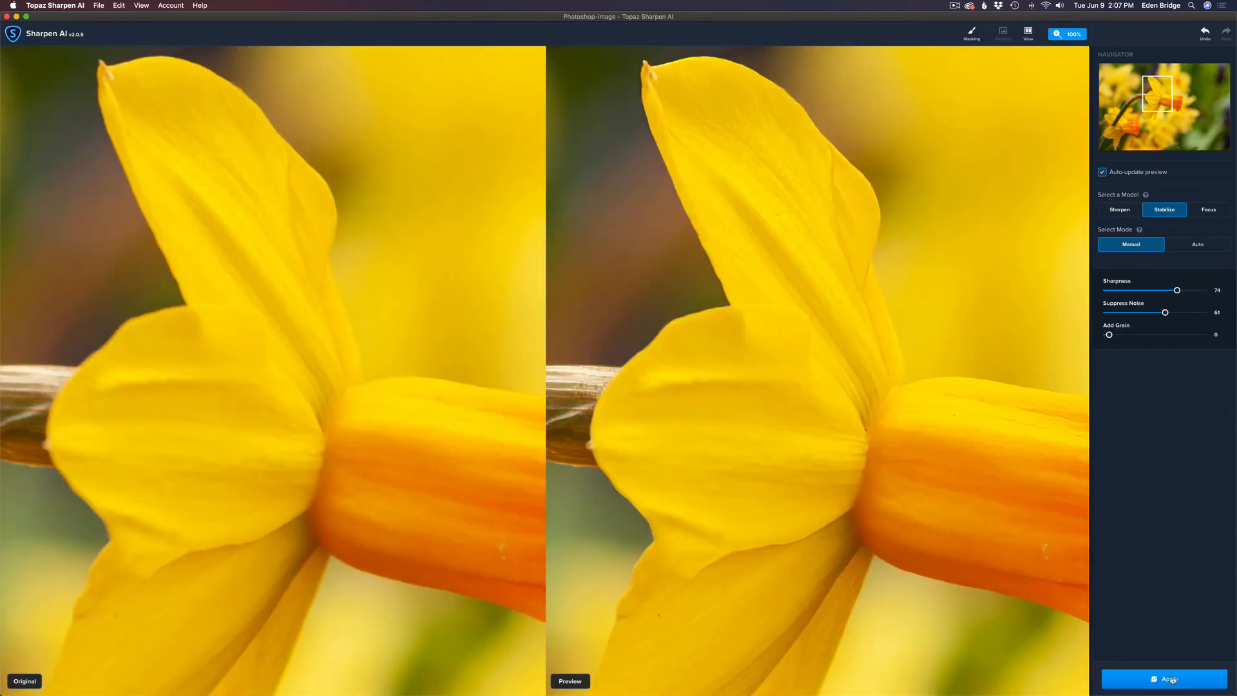
pyautogui.click(1163, 678)
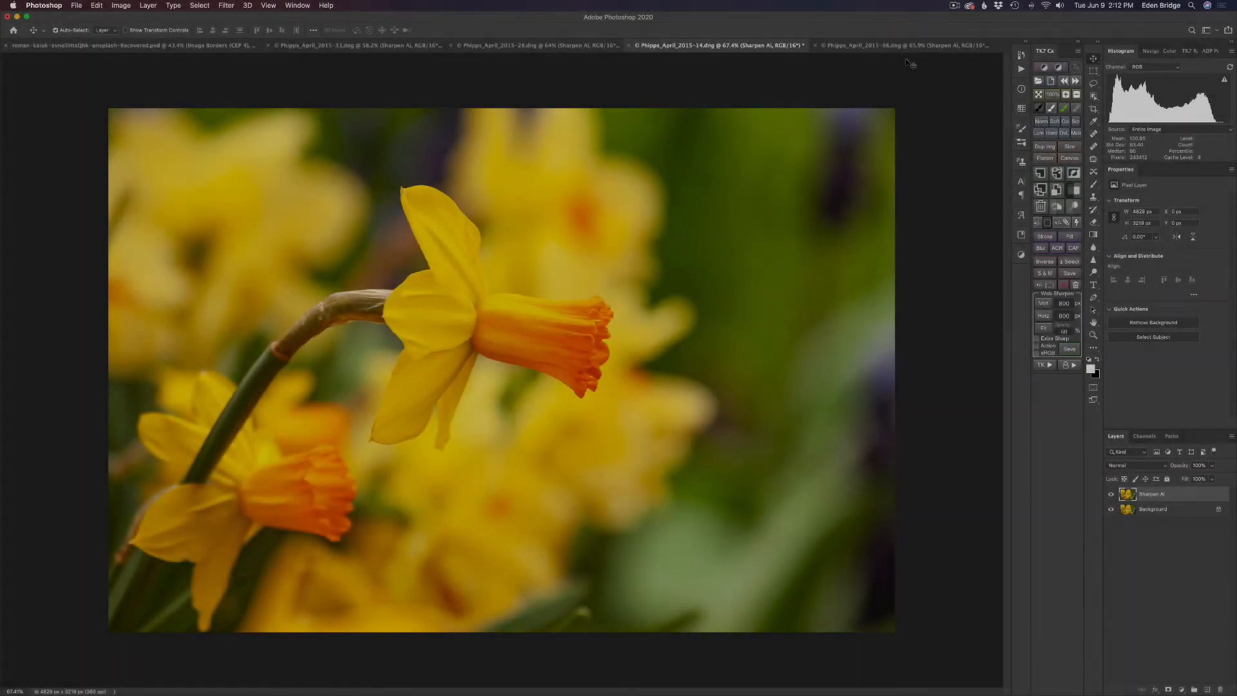
# Step: Switch to the 98.dng purple flower photo and launch Topaz Sharpen AI
pyautogui.click(896, 46)
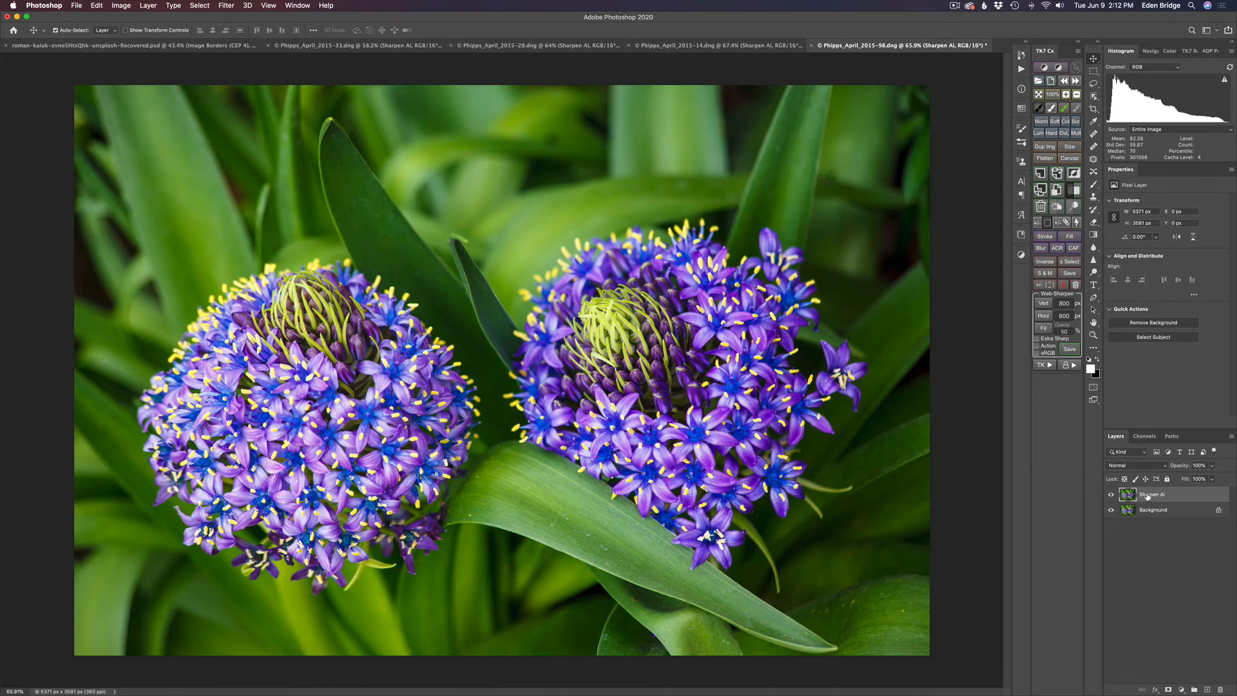
pyautogui.click(225, 6)
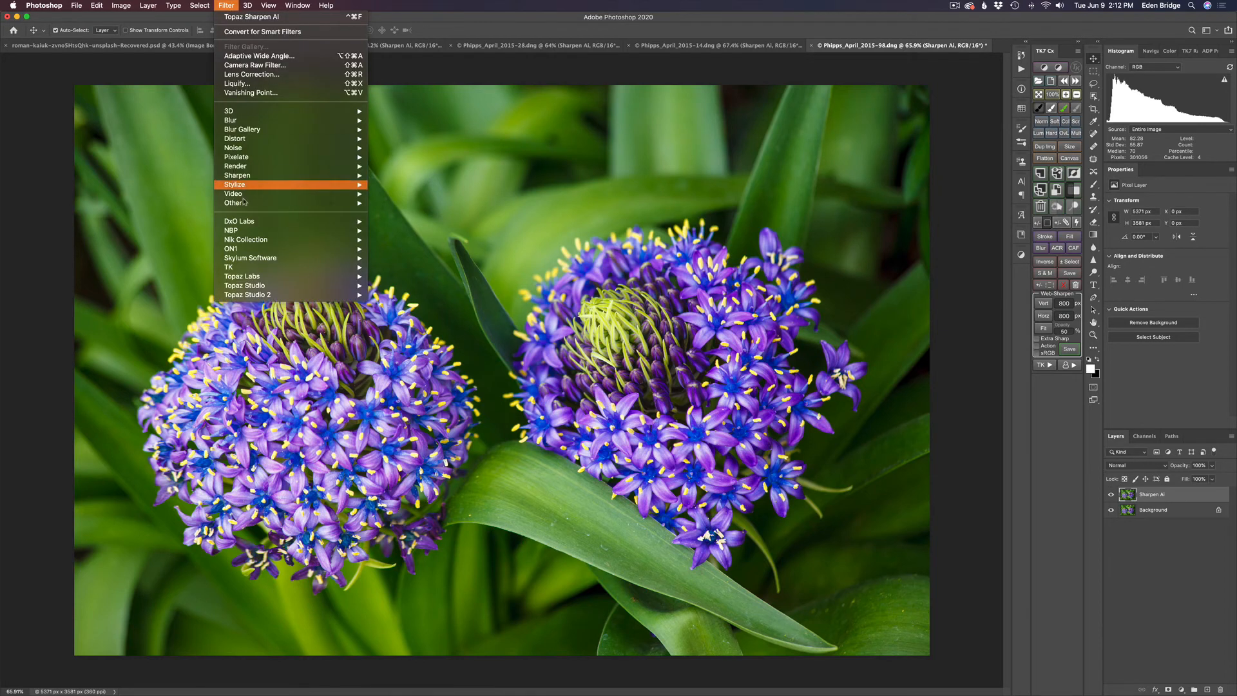
pyautogui.moveTo(242, 276)
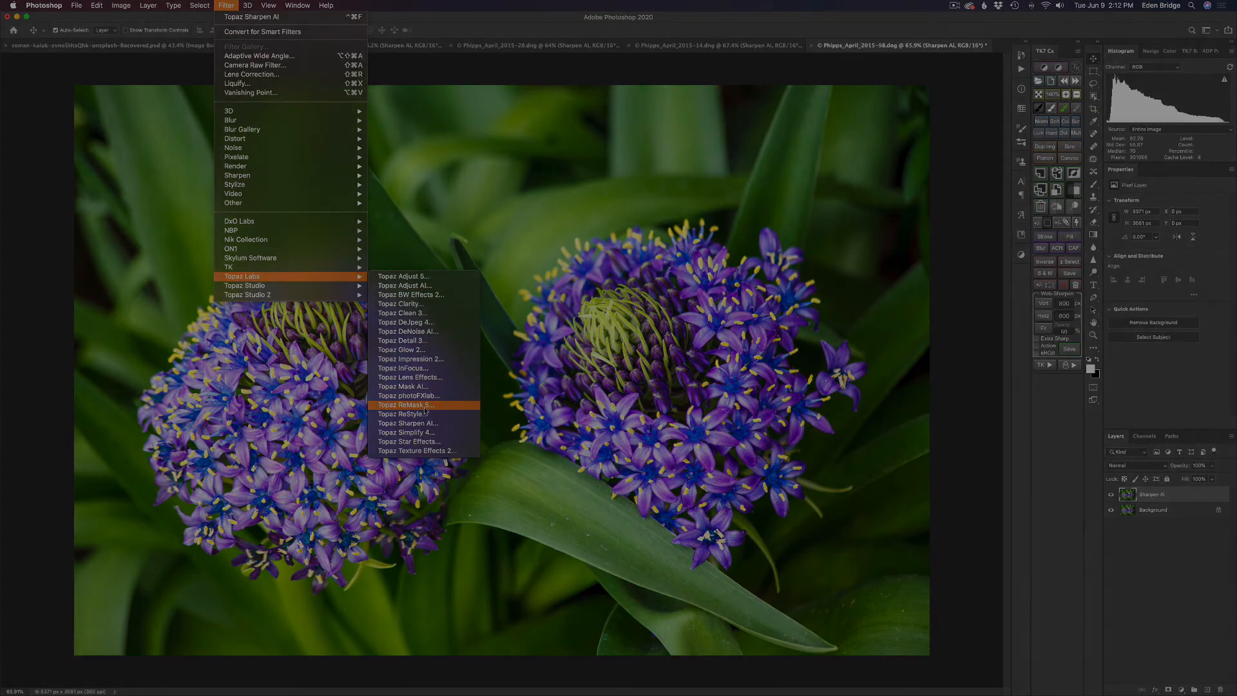
pyautogui.click(408, 423)
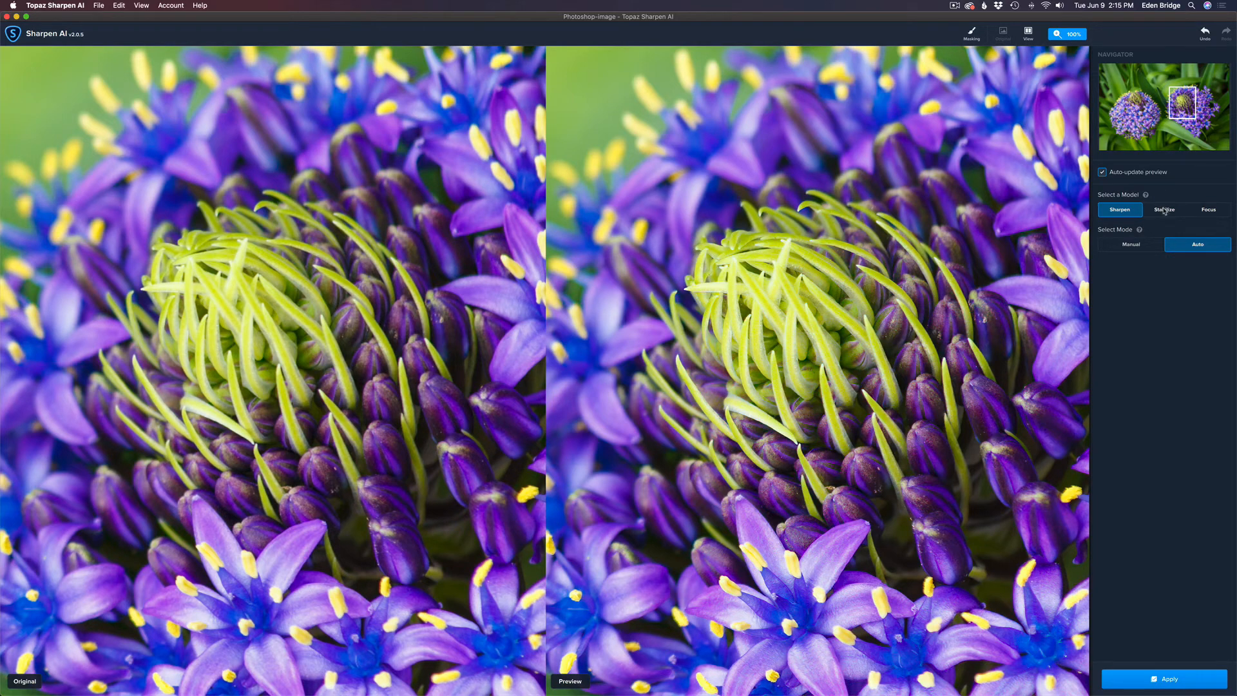
# Step: Toggle between Stabilize and Sharpen on the purple allium, ending on Stabilize
pyautogui.click(1165, 208)
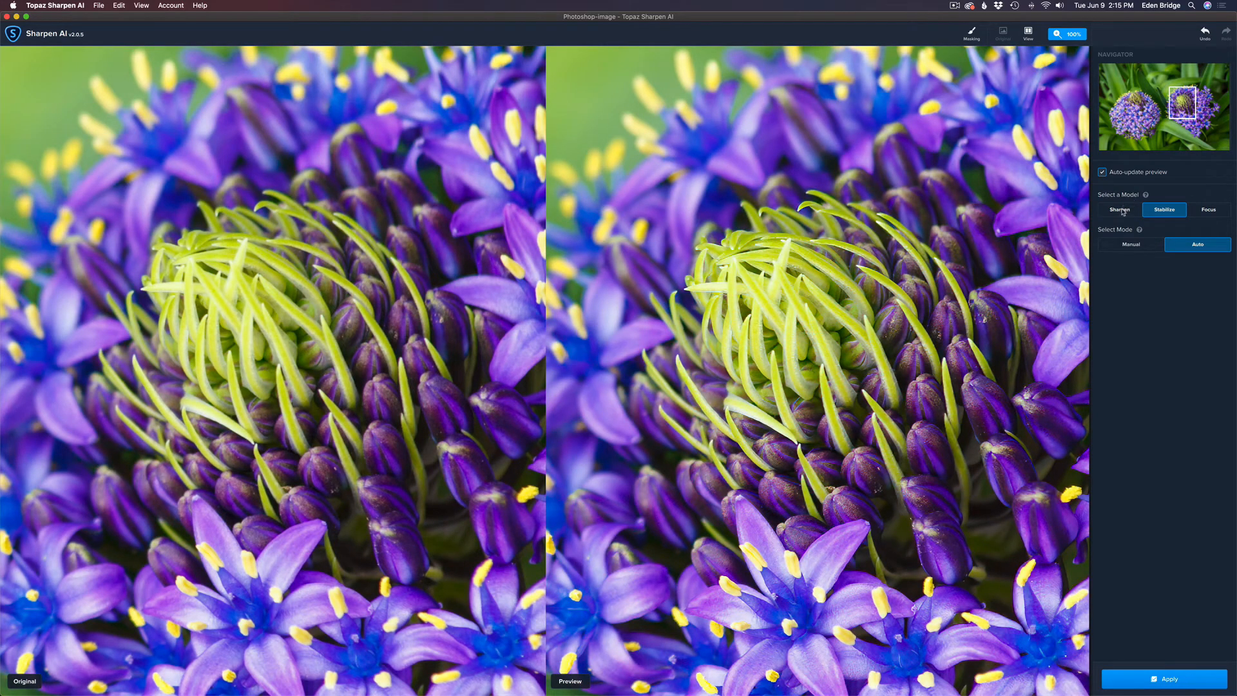
pyautogui.click(1119, 210)
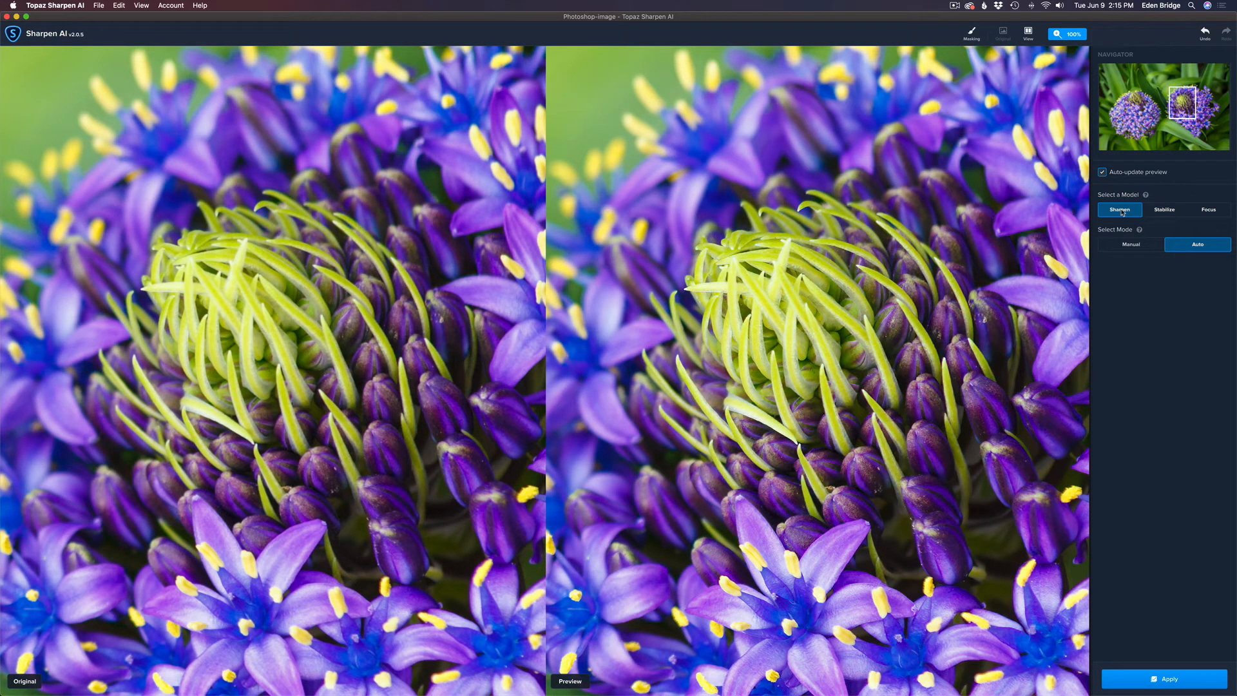
pyautogui.moveTo(1164, 210)
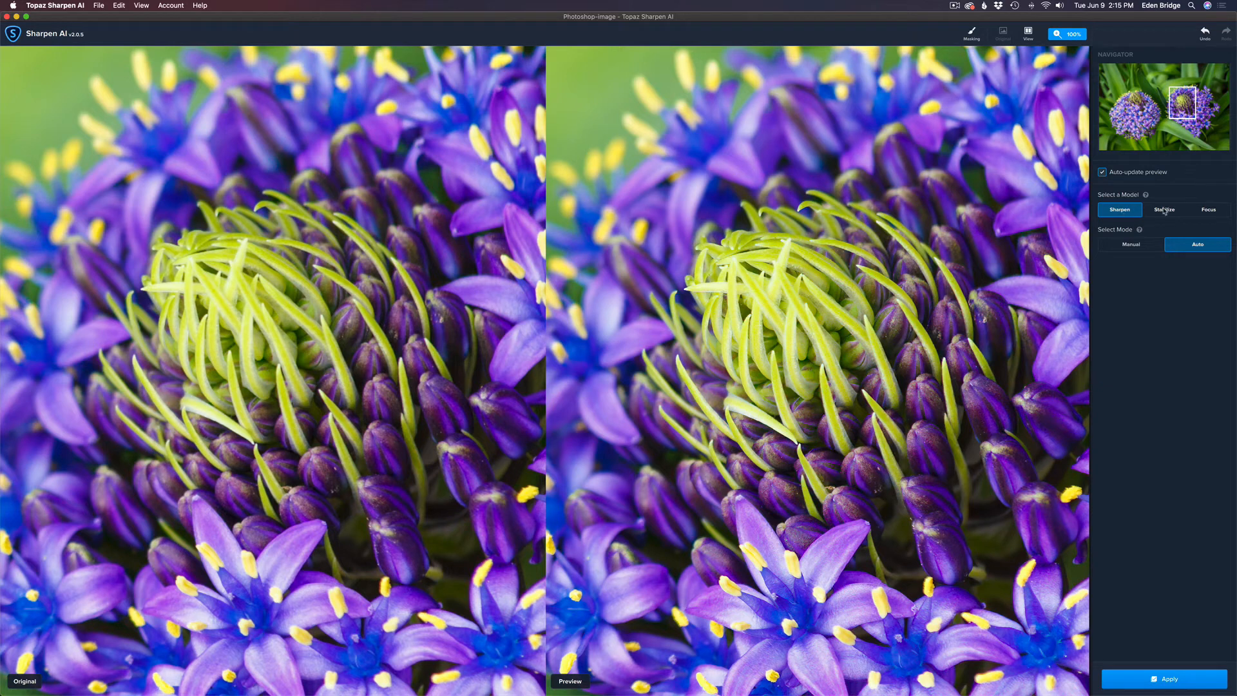
pyautogui.click(1164, 210)
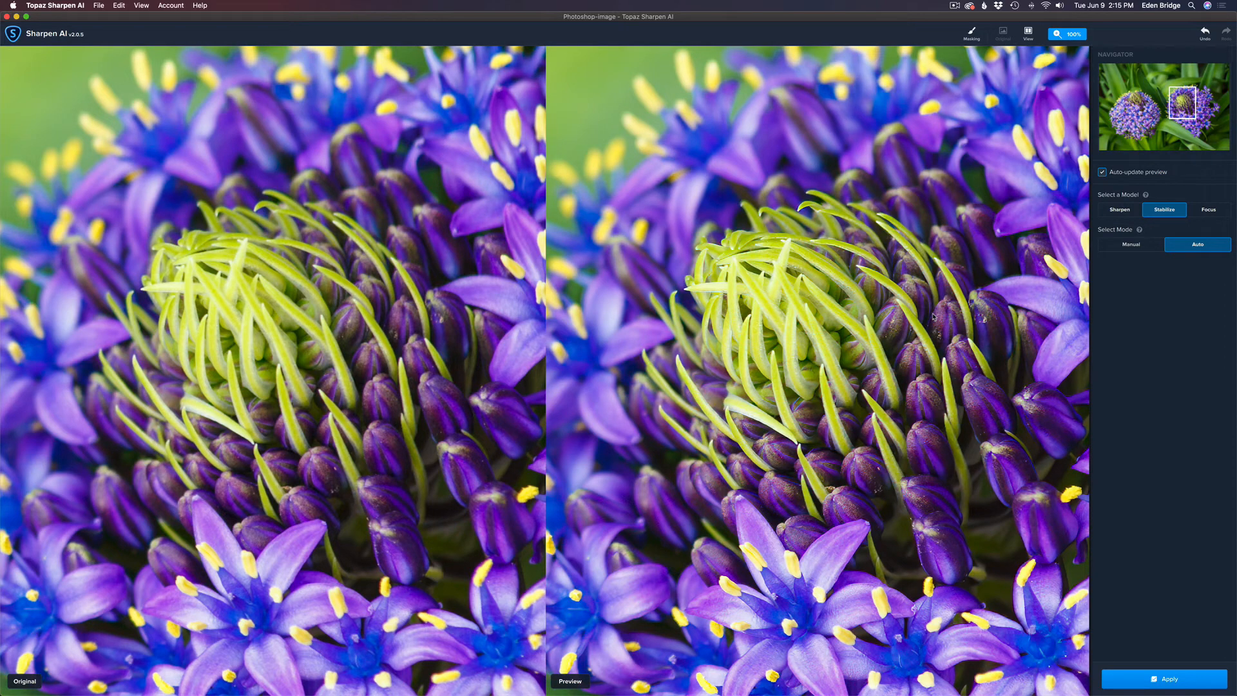
# Step: Switch Stabilize to Manual and apply it with sharpness 73 and noise suppression 64
pyautogui.click(1129, 244)
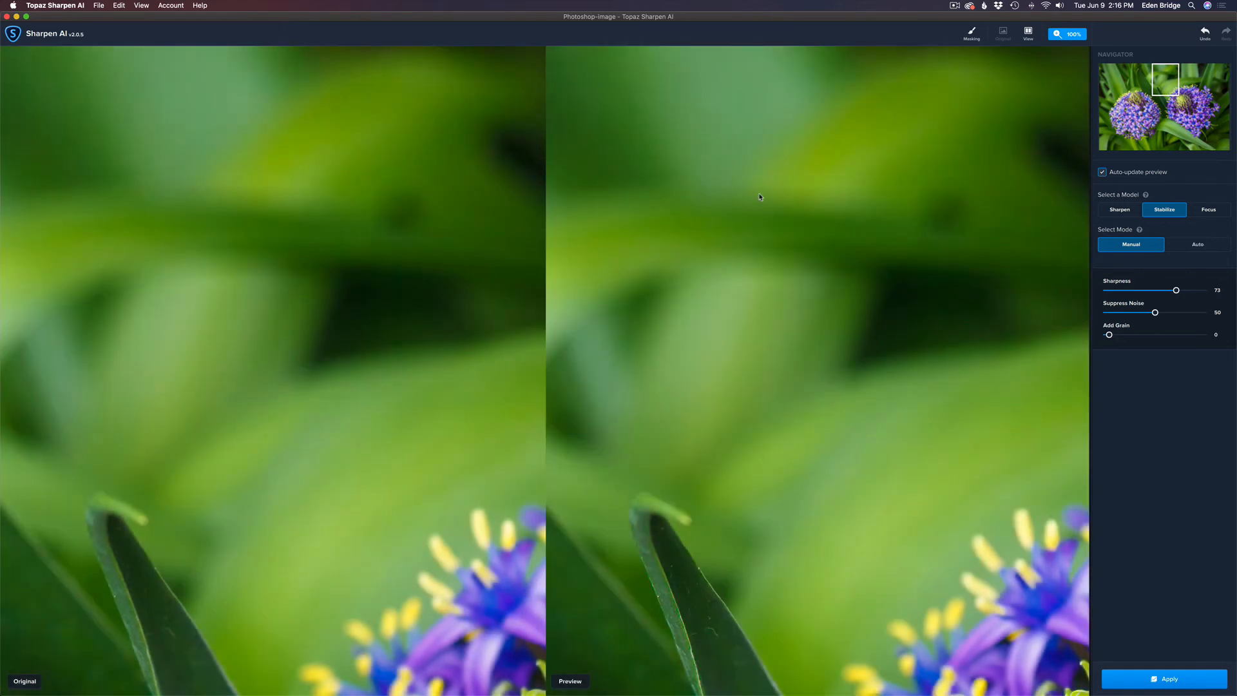
pyautogui.moveTo(848, 278)
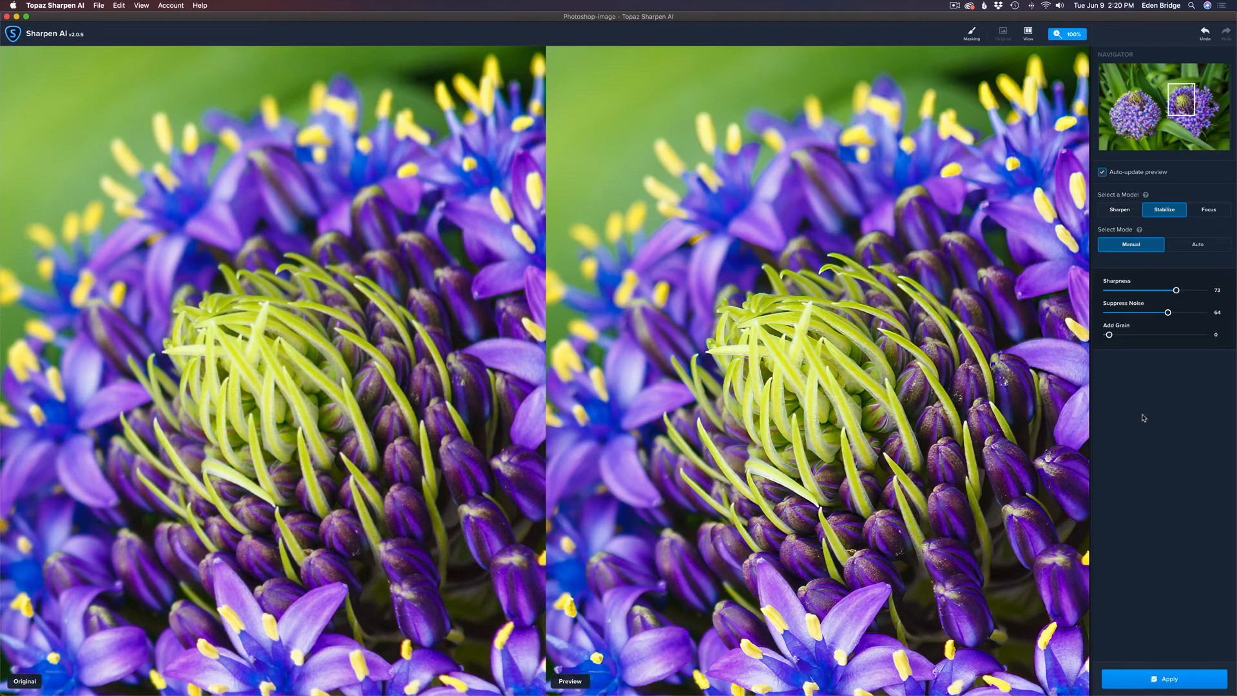
pyautogui.moveTo(1136, 463)
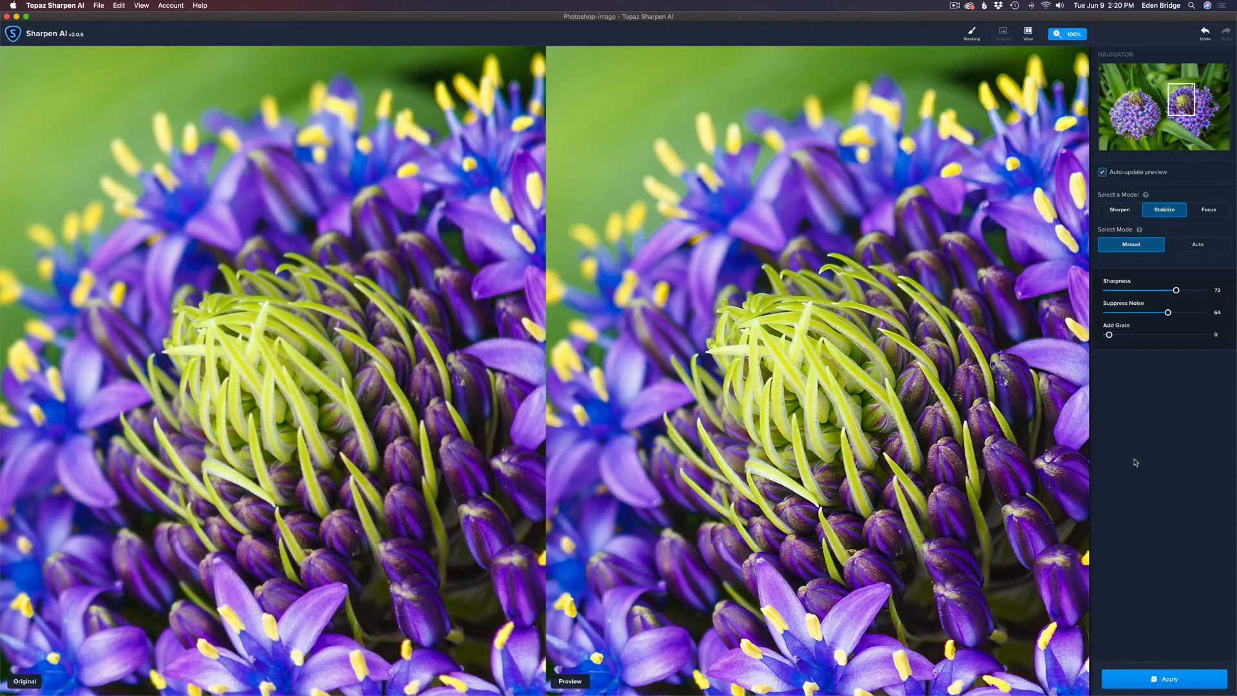
pyautogui.click(1168, 678)
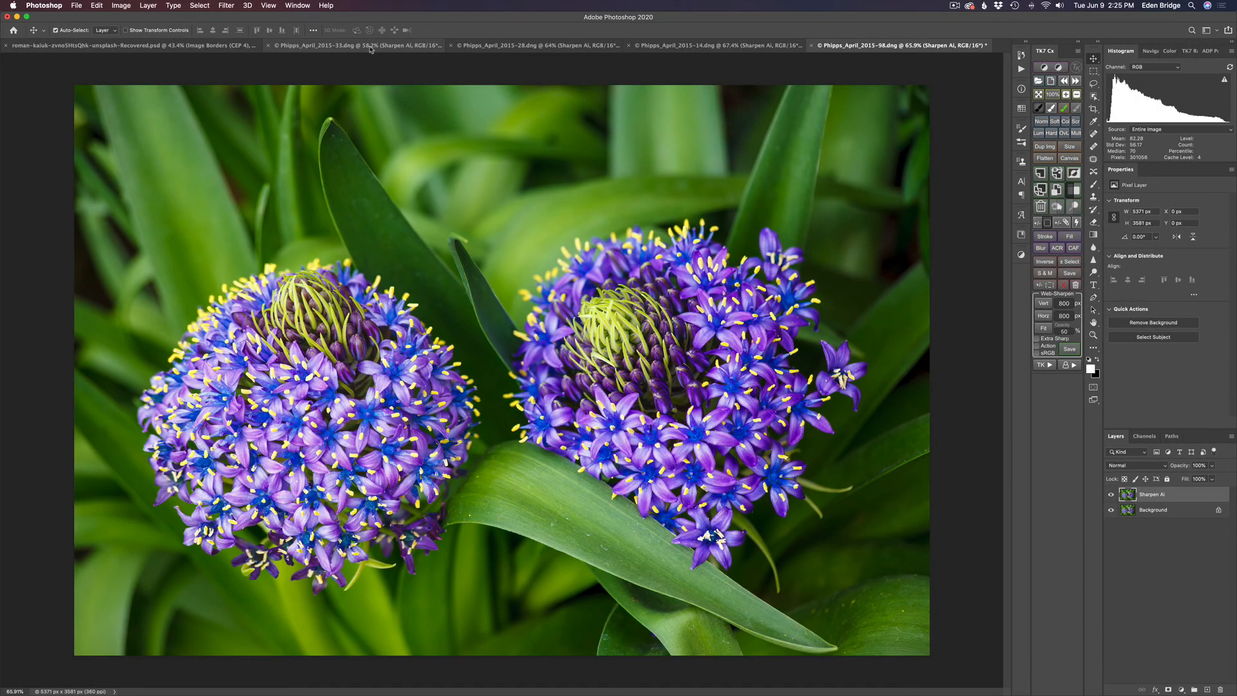
# Step: Toggle the Sharpen AI layer on the 33.dng and 28.dng photos to compare before and after
pyautogui.click(355, 45)
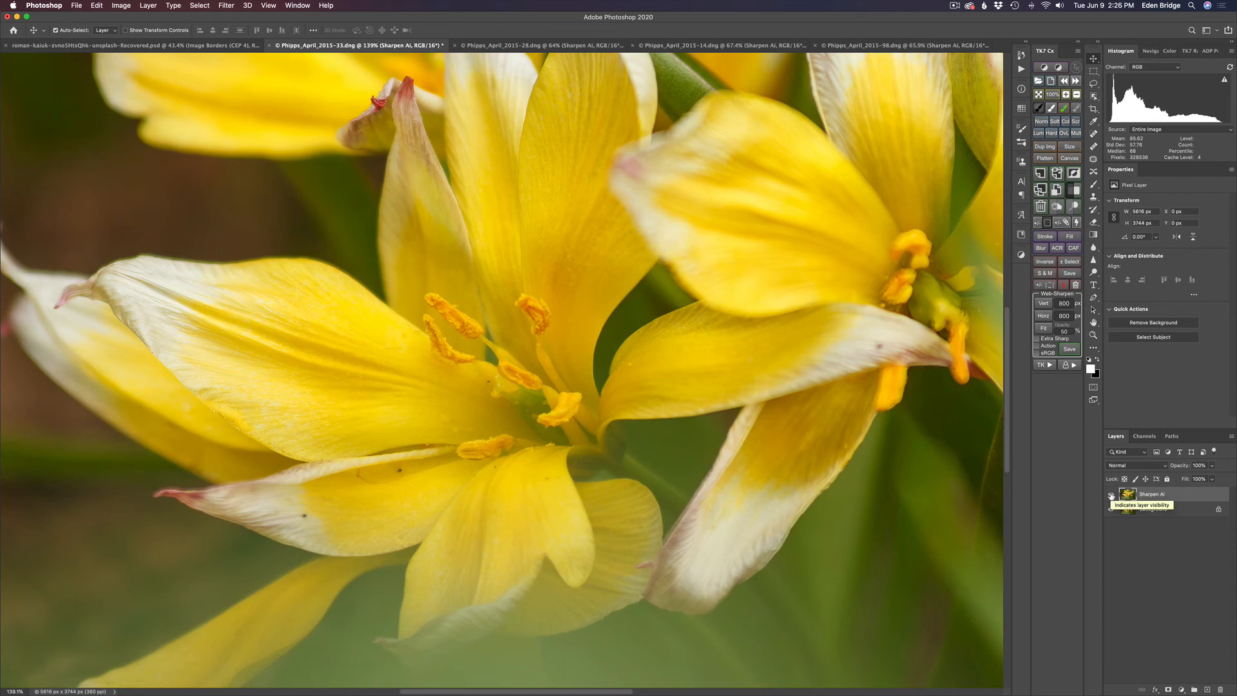
pyautogui.click(539, 45)
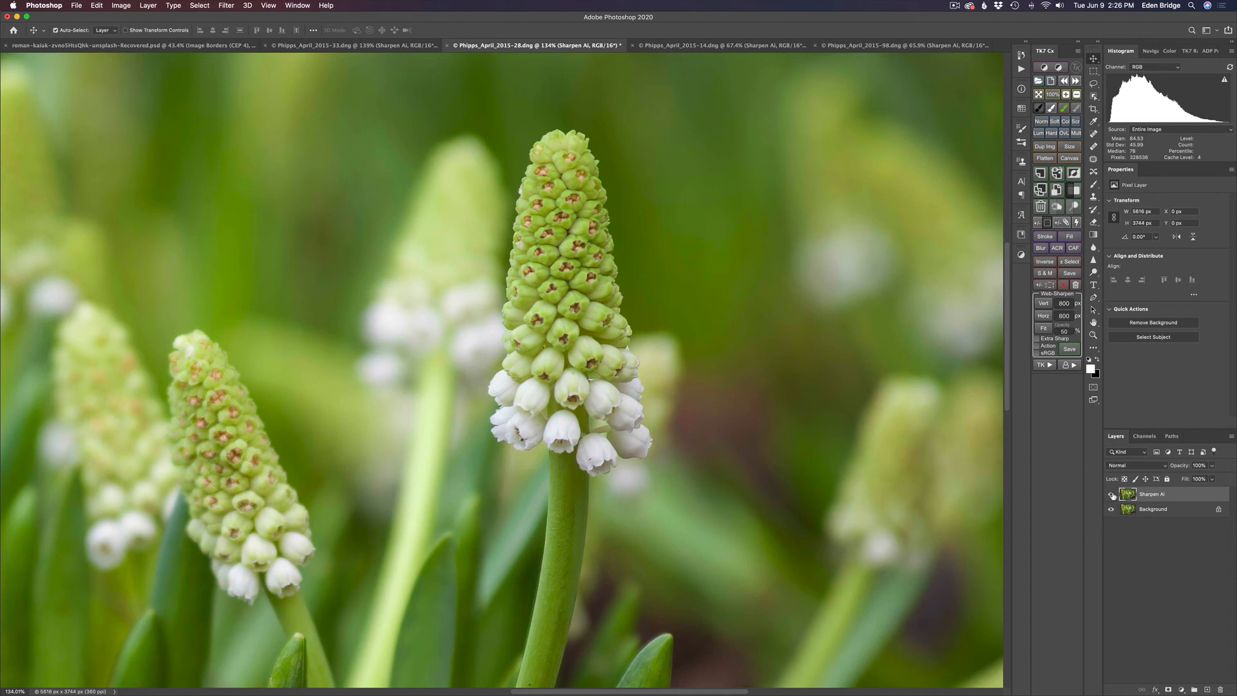
pyautogui.click(1113, 496)
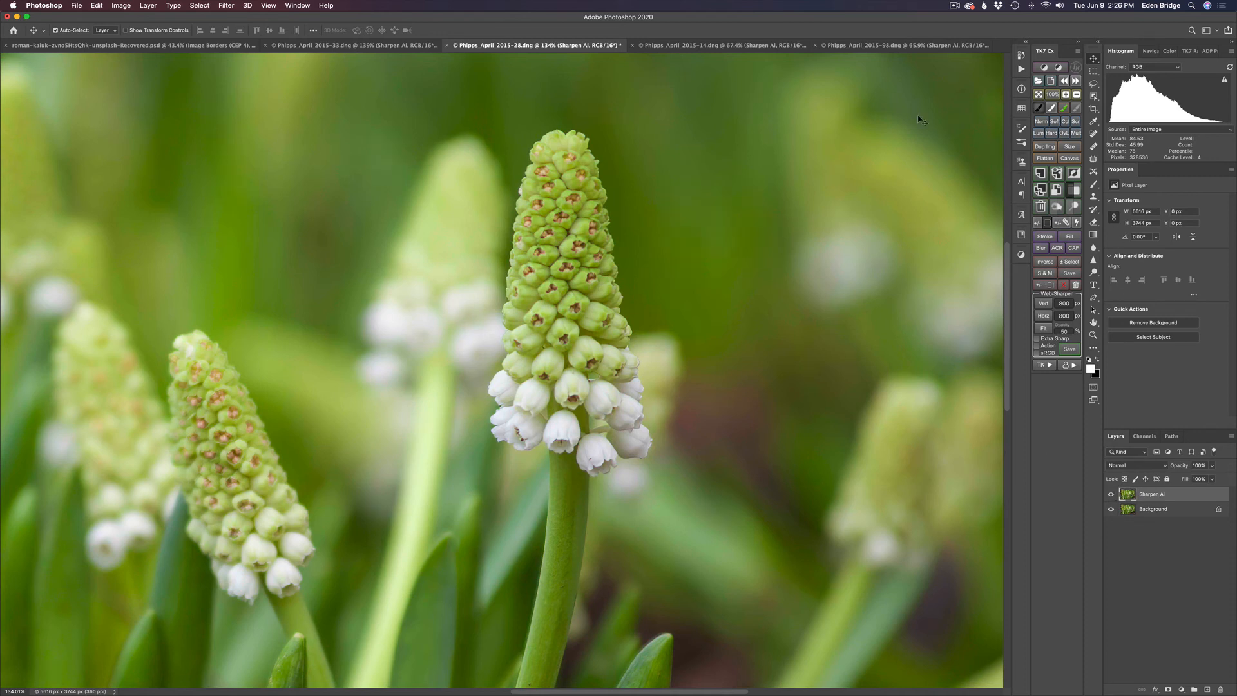
# Step: Hide and reshow the daffodil's Sharpen AI layer in 14.dng, then bring up 98.dng
pyautogui.click(718, 45)
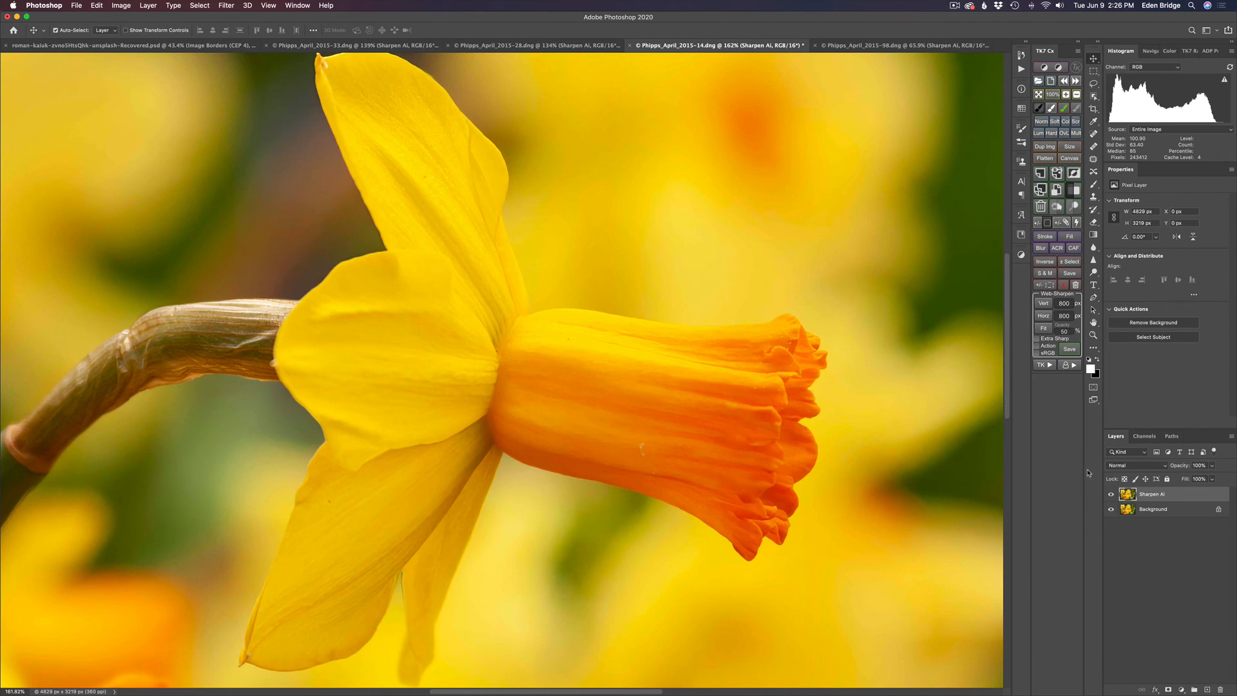
pyautogui.click(1112, 494)
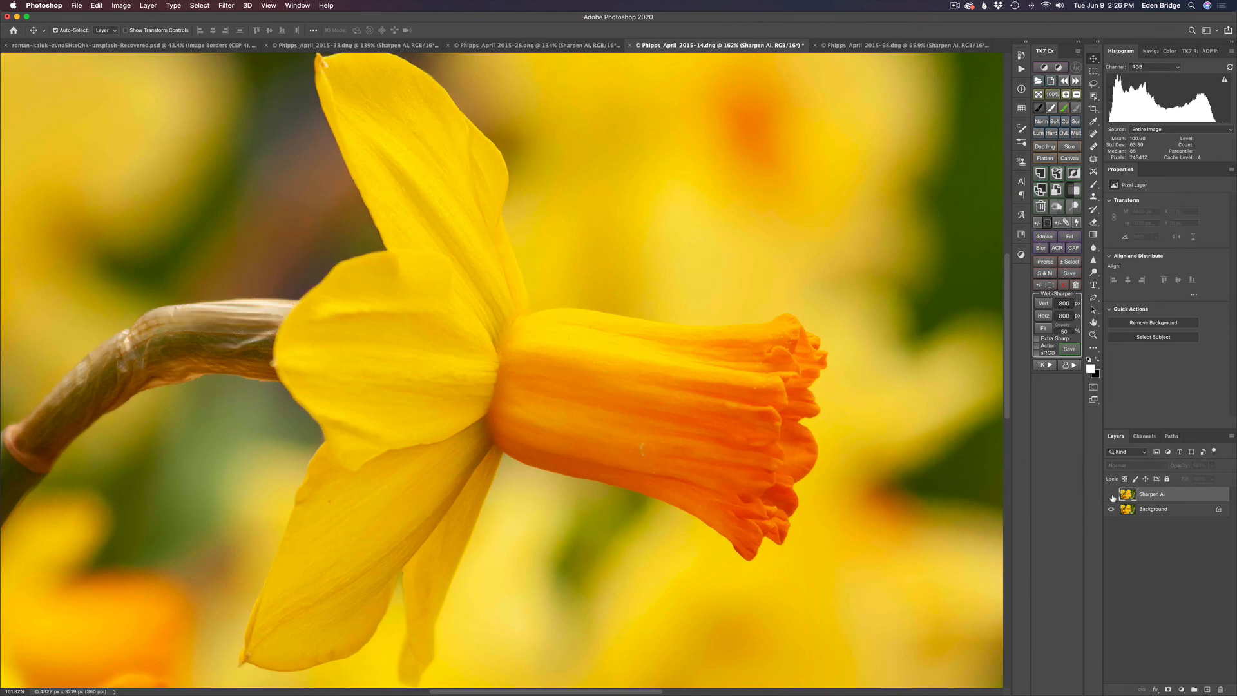
pyautogui.click(1112, 495)
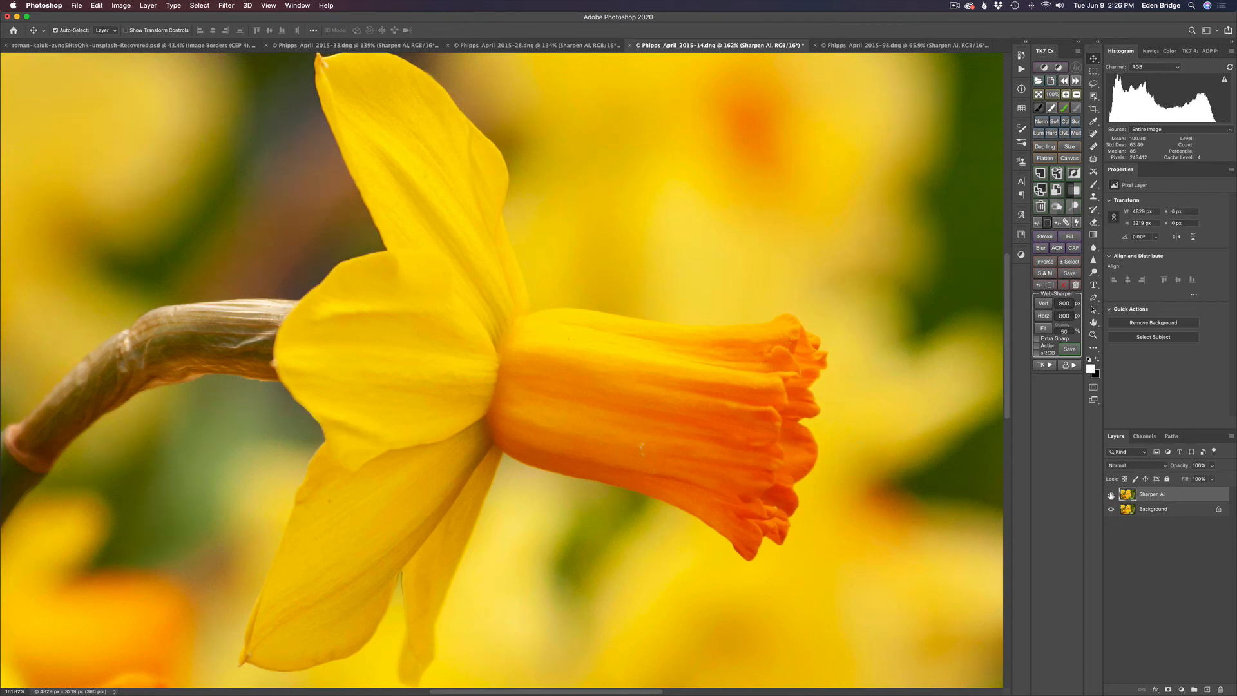
pyautogui.click(900, 45)
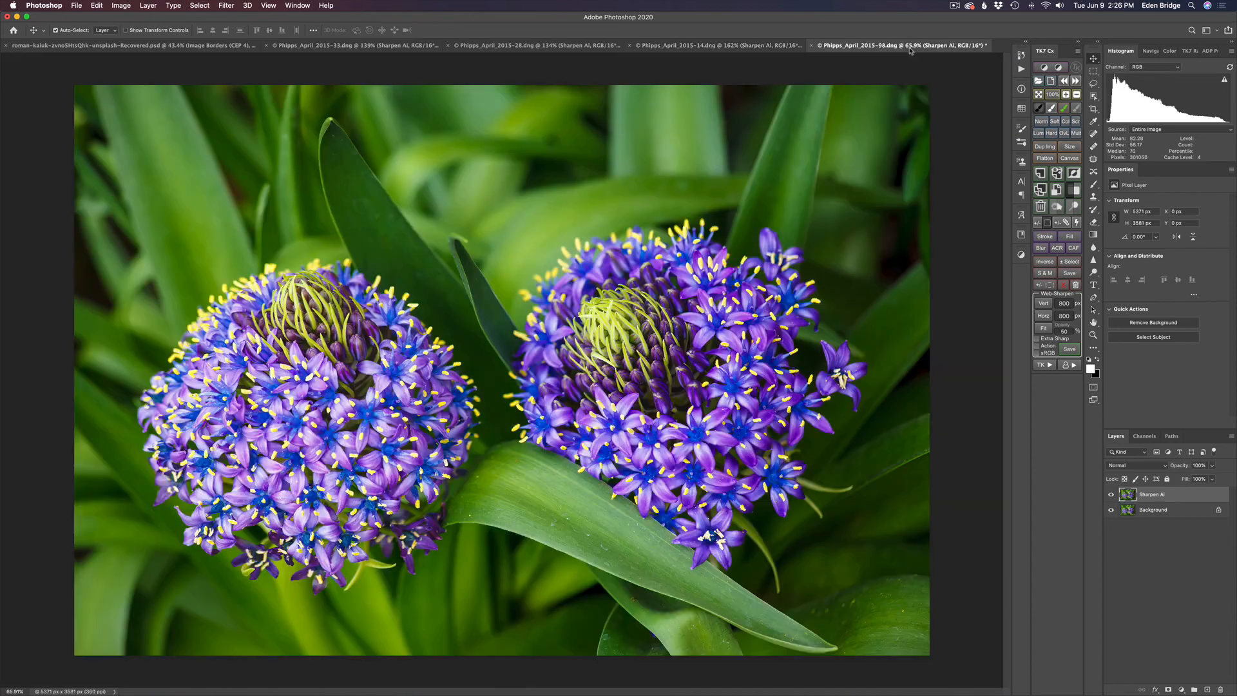